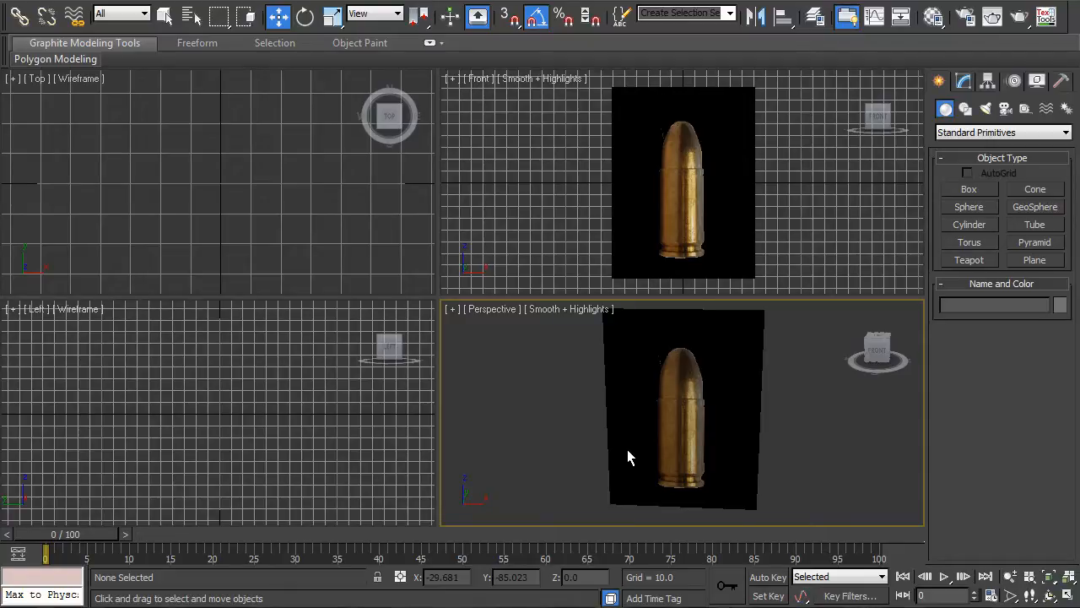
# Orbit the Perspective view to face the bullet reference image straight on
pyautogui.moveTo(629, 459); pyautogui.dragTo(663, 371)
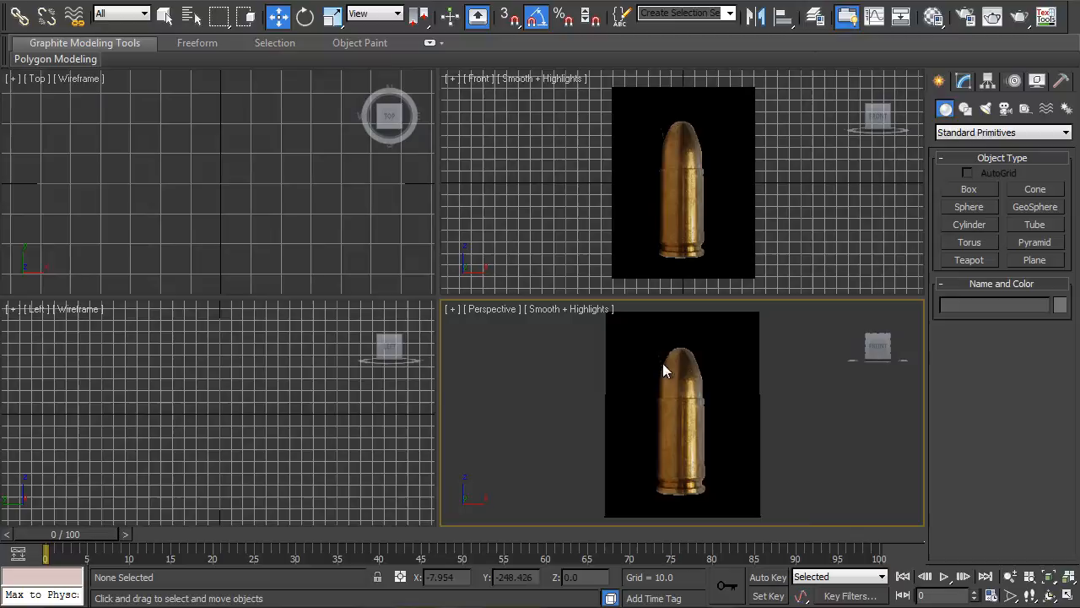
pyautogui.moveTo(684, 131)
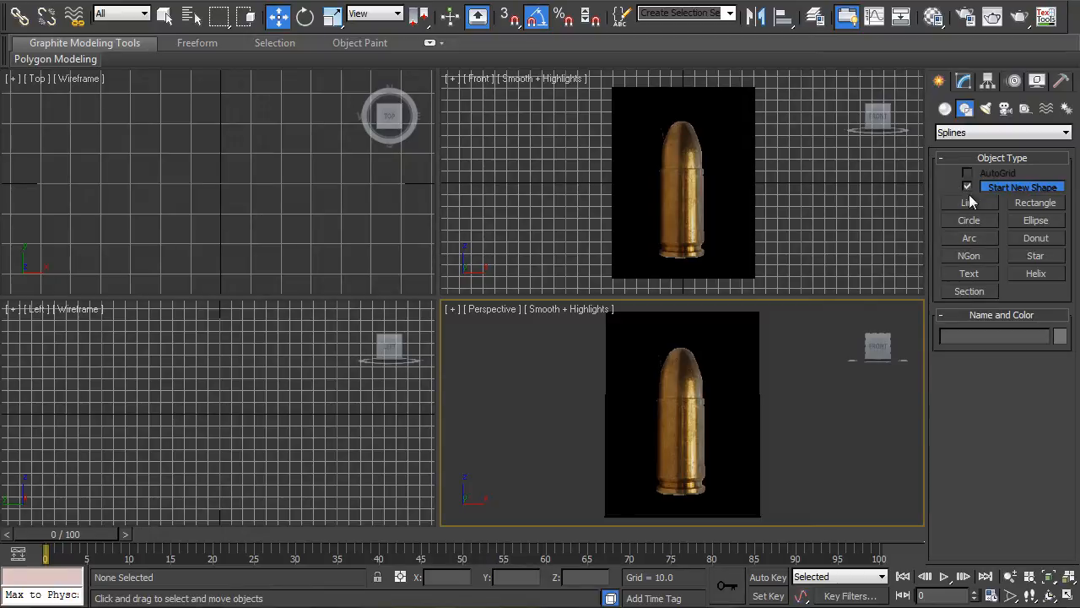
# Start a Line shape and place the first point of the bullet's half-profile
pyautogui.click(970, 202)
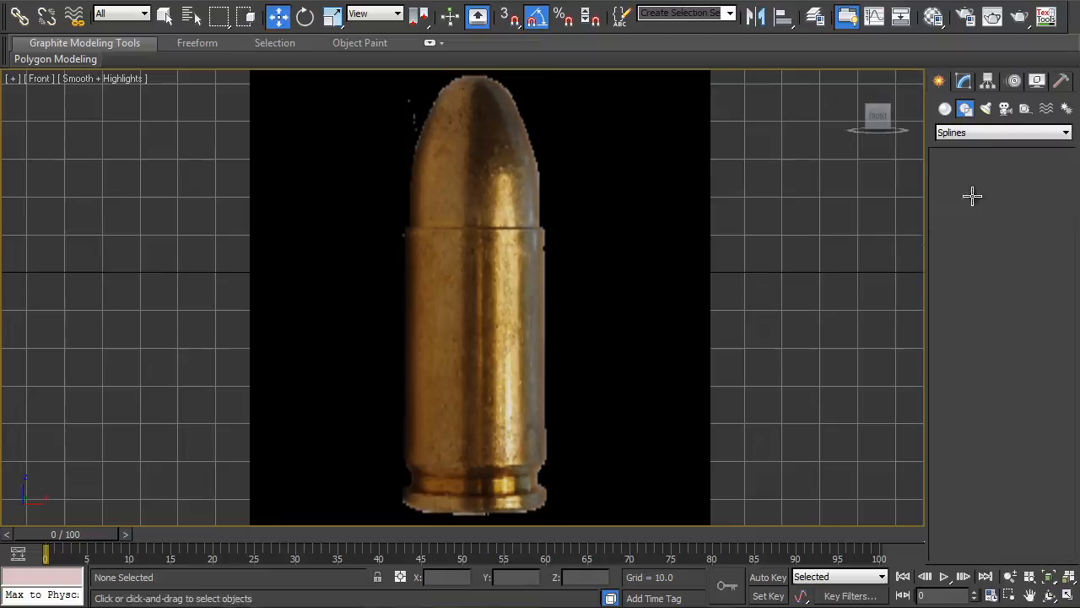
pyautogui.click(970, 203)
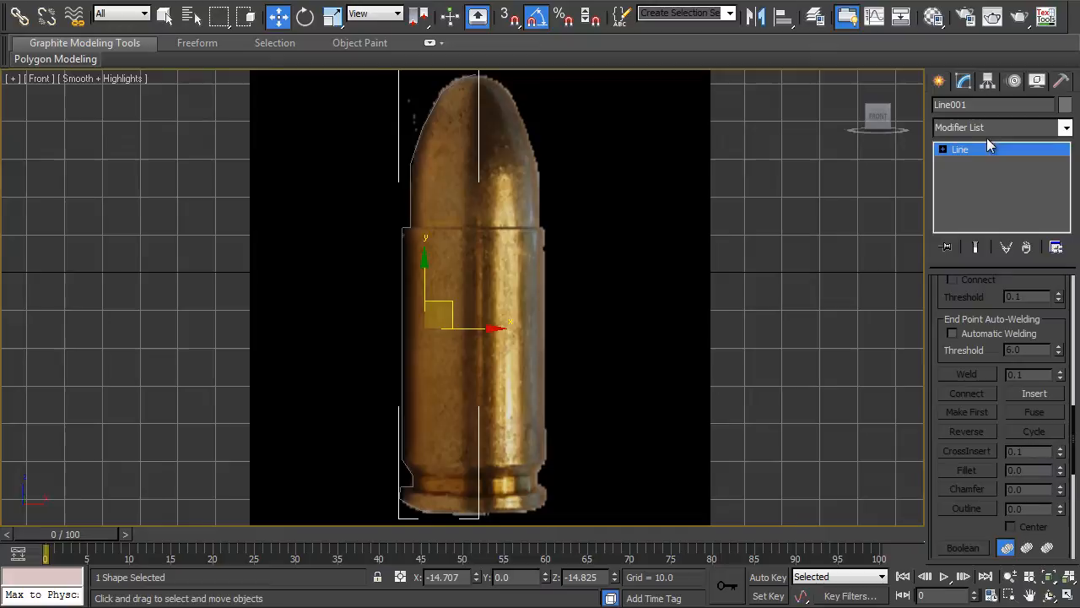
# Move the Line's vertices to follow the bullet nose curve and casing-base groove
pyautogui.click(943, 150)
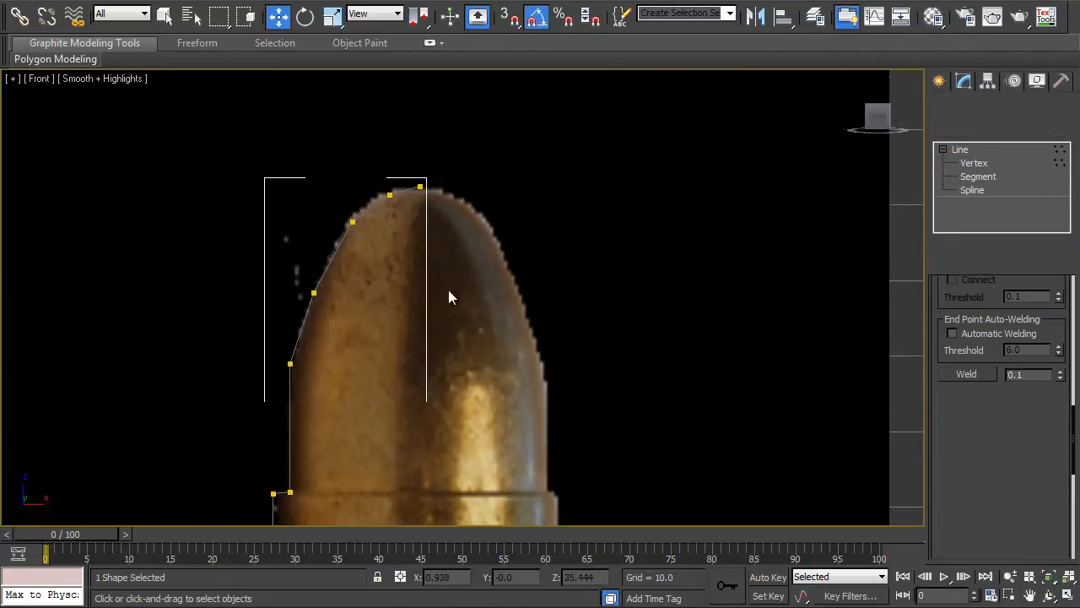
pyautogui.click(973, 163)
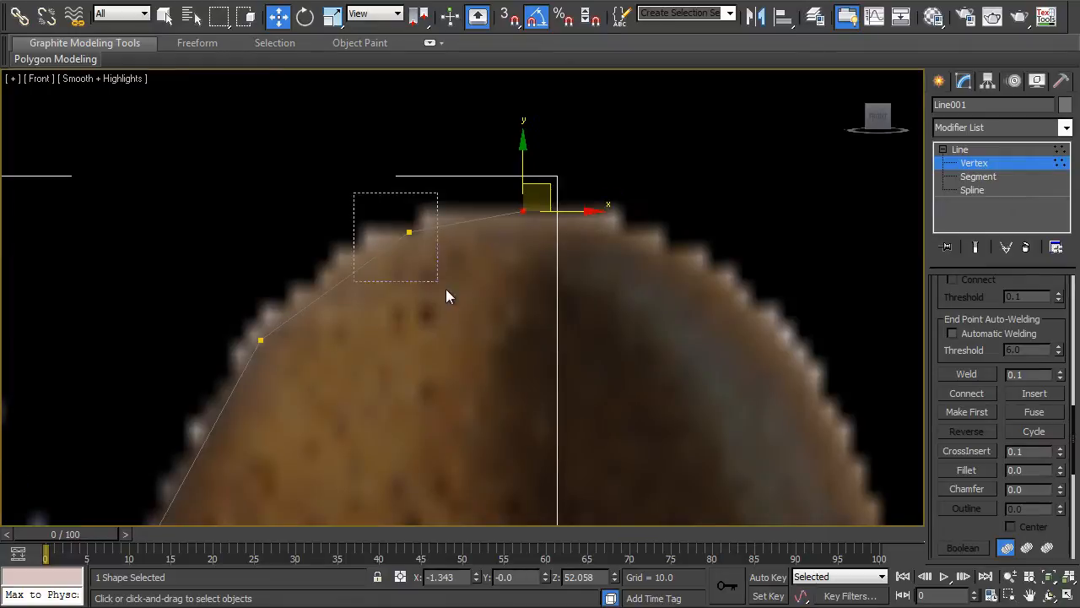
pyautogui.moveTo(523, 211); pyautogui.dragTo(395, 219)
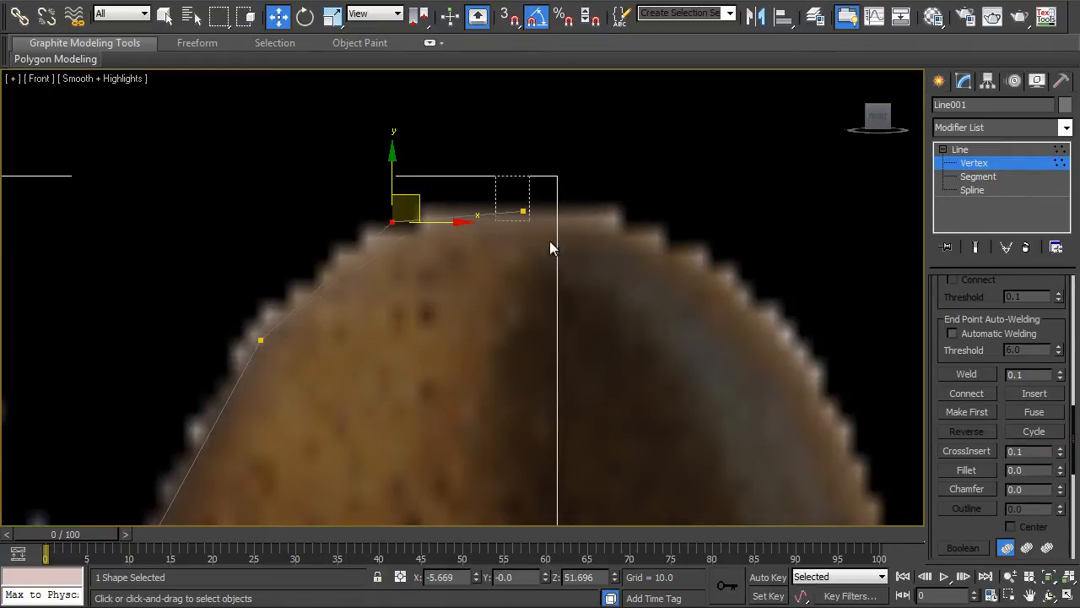
pyautogui.moveTo(410, 211); pyautogui.dragTo(523, 198)
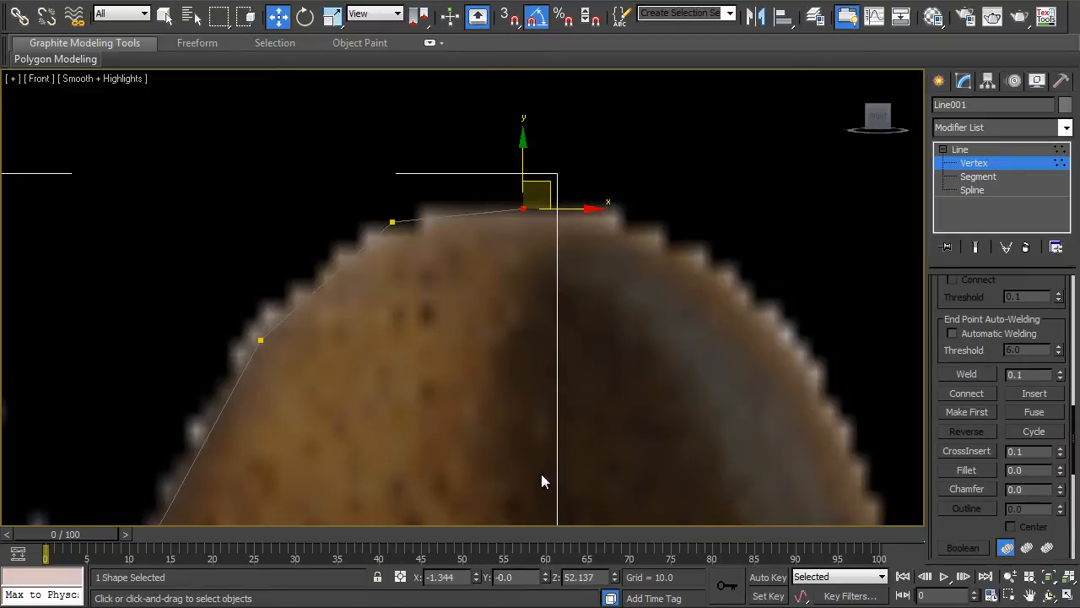
pyautogui.moveTo(524, 199); pyautogui.dragTo(270, 325)
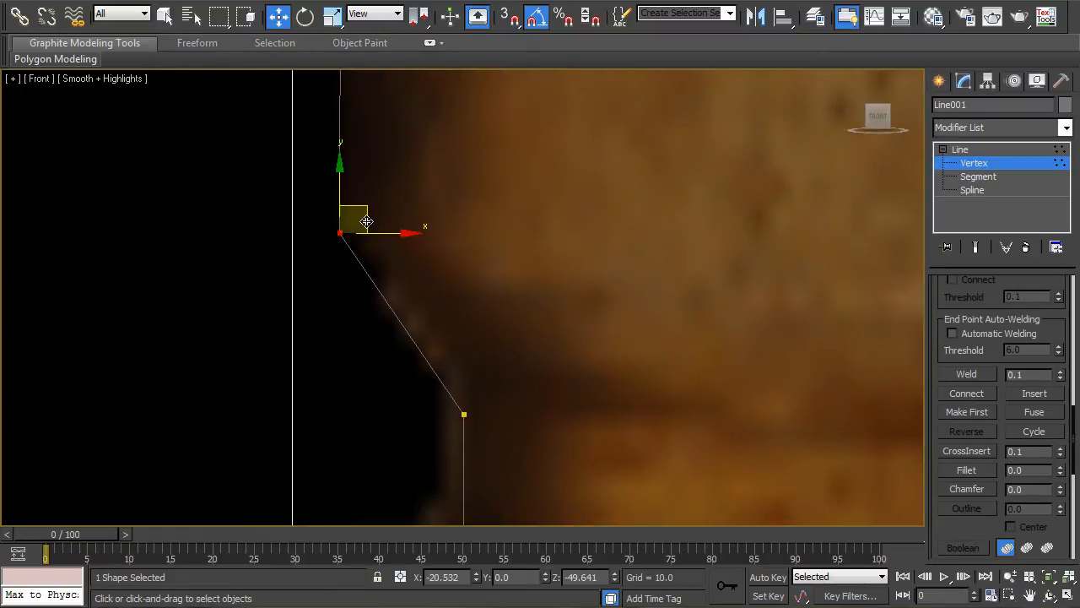
pyautogui.moveTo(354, 211); pyautogui.dragTo(481, 401)
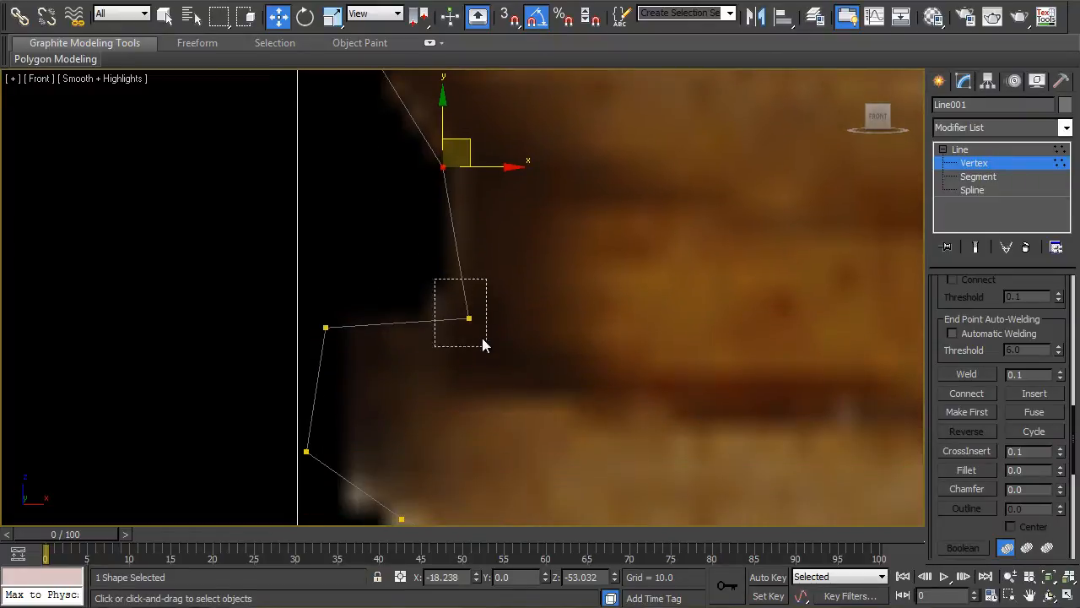
pyautogui.moveTo(468, 318); pyautogui.dragTo(439, 292)
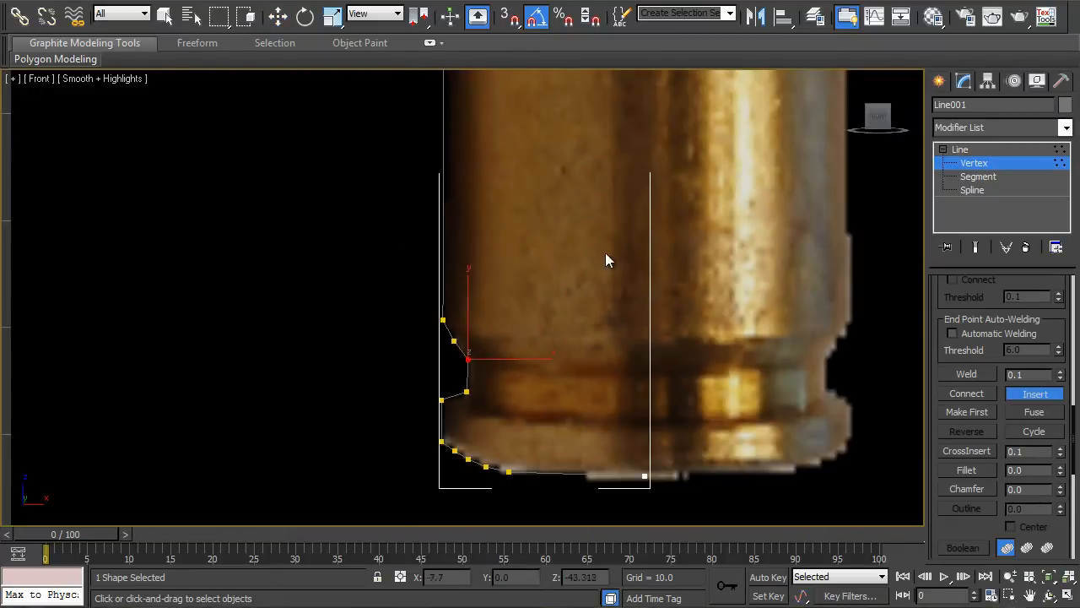
# From the Line's top level, add a Lathe modifier to the bullet profile
pyautogui.click(961, 149)
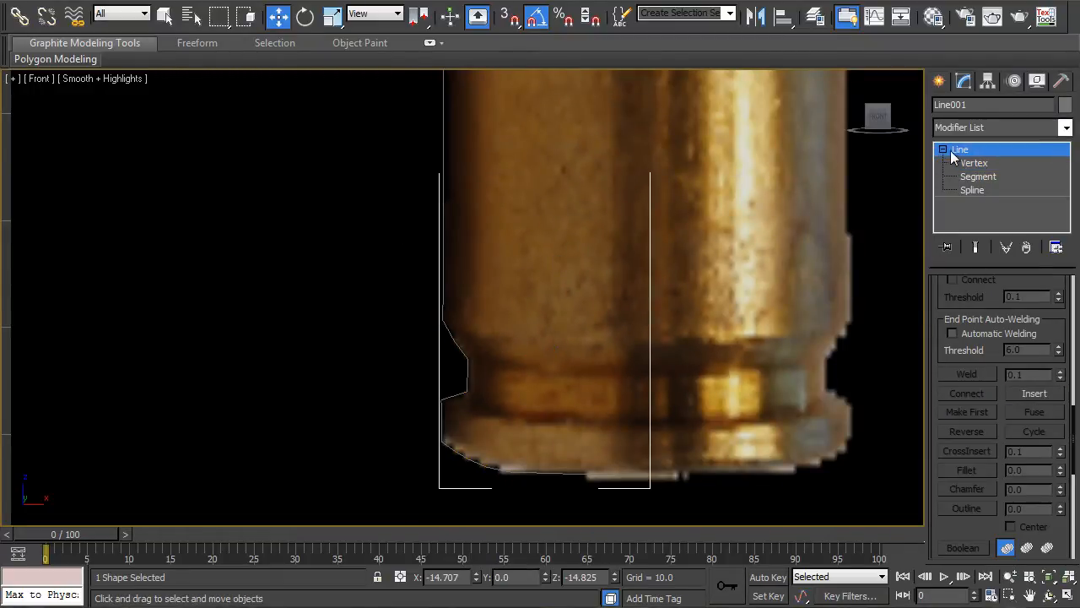
pyautogui.click(1065, 128)
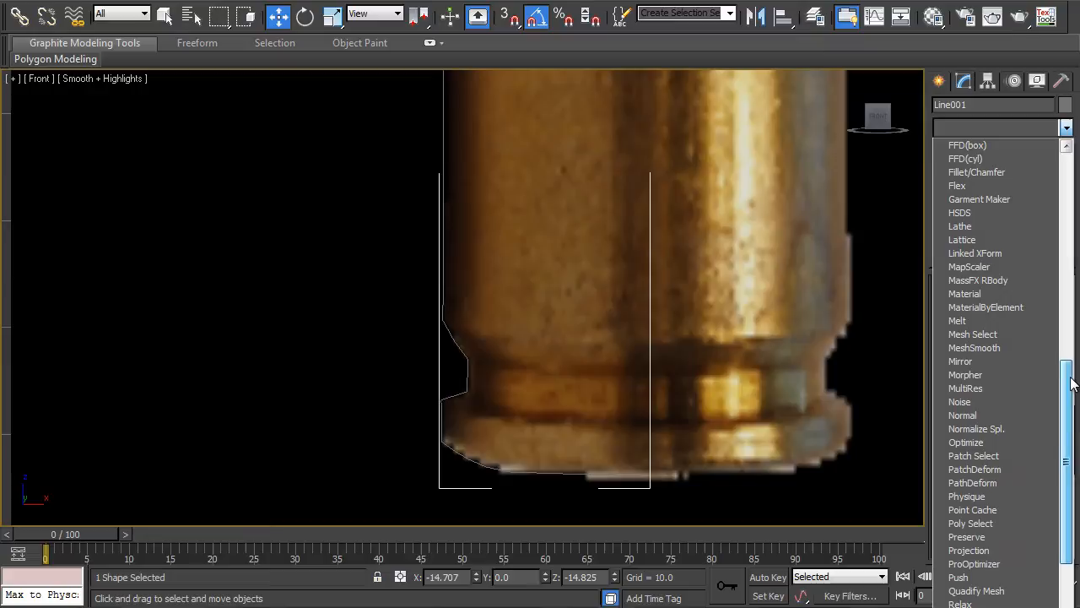
pyautogui.scroll(3)
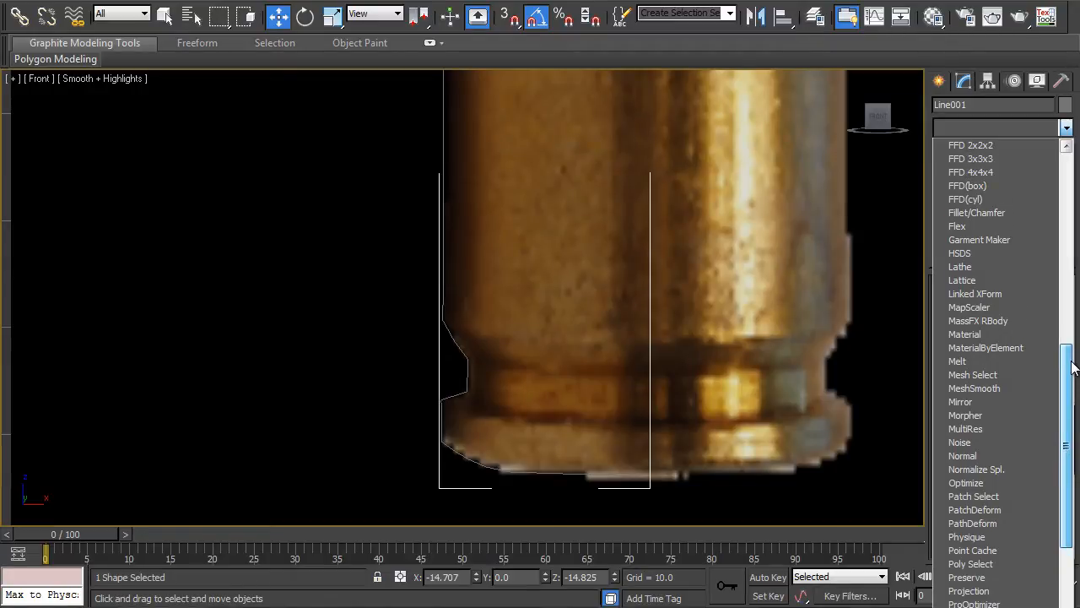
pyautogui.click(960, 267)
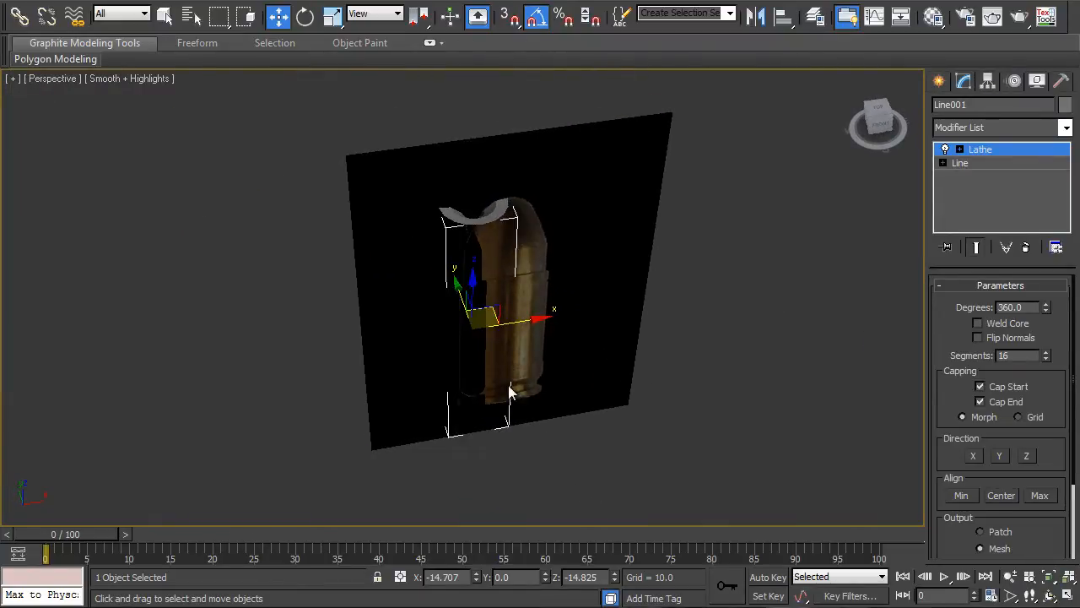
# Hide unselected objects and drag the Lathe Axis to the profile's edge
pyautogui.rightClick(507, 388)
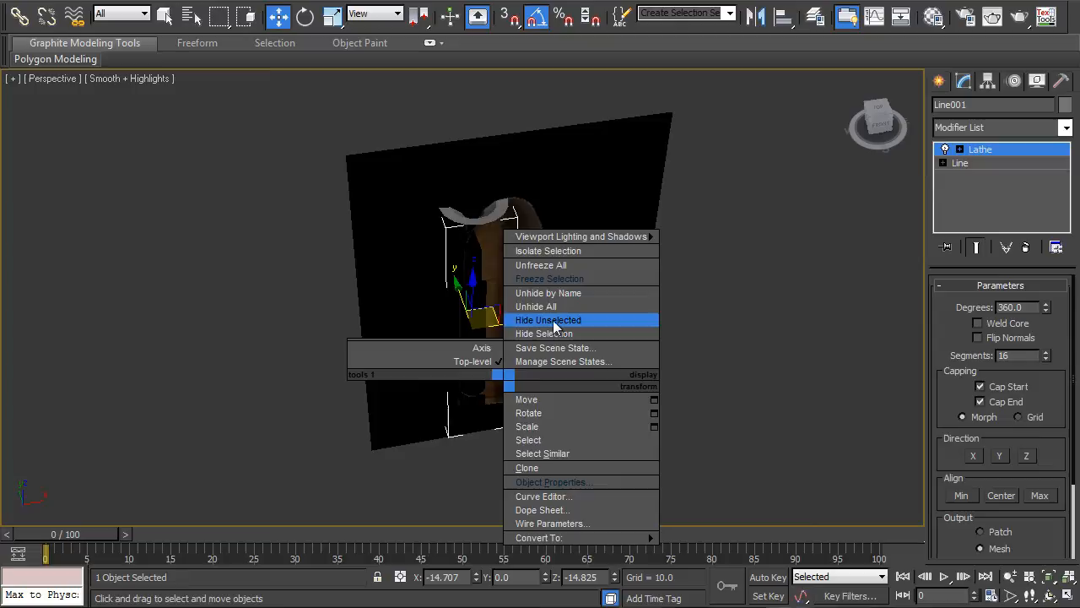
pyautogui.click(548, 320)
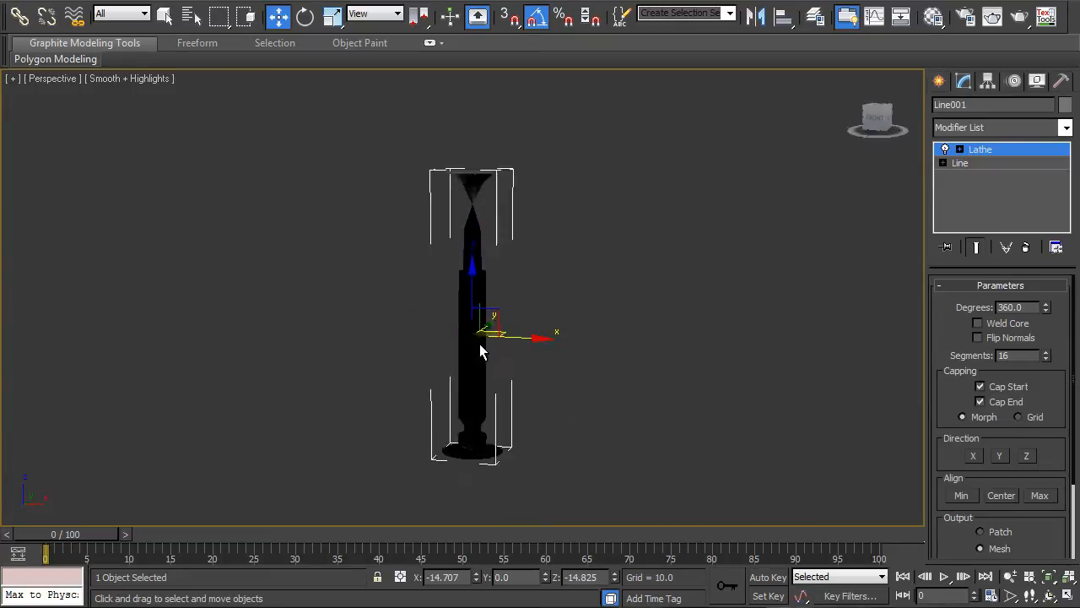
pyautogui.click(959, 150)
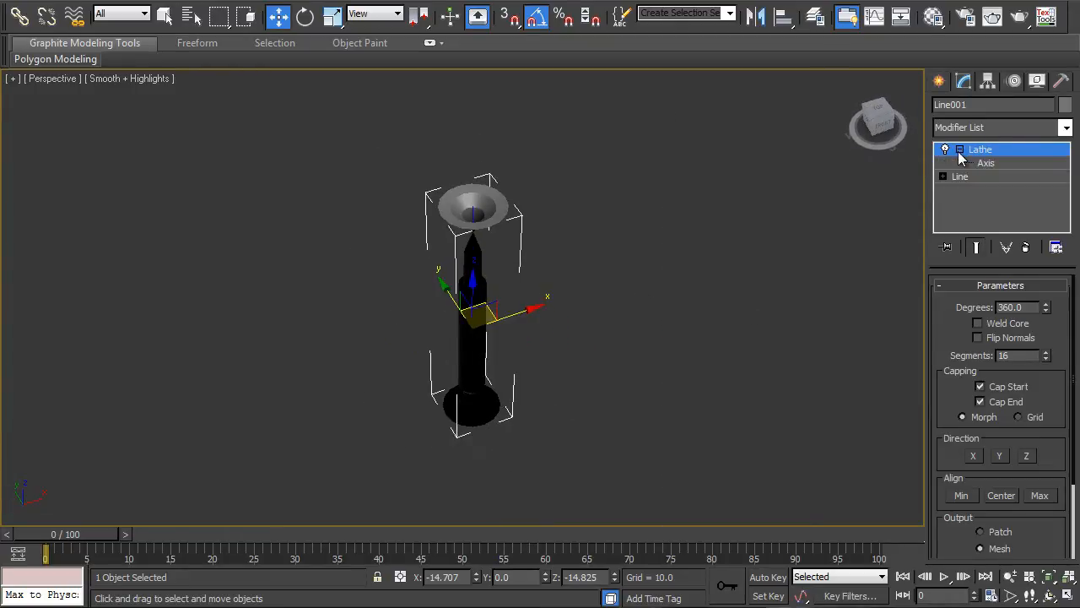
pyautogui.click(986, 163)
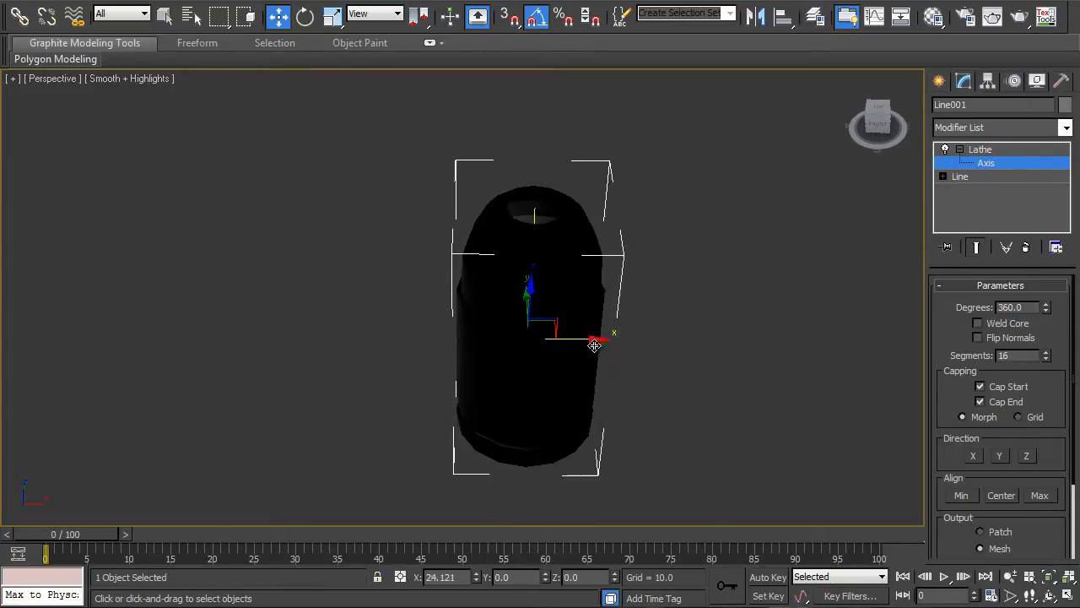
pyautogui.moveTo(595, 340); pyautogui.dragTo(569, 338)
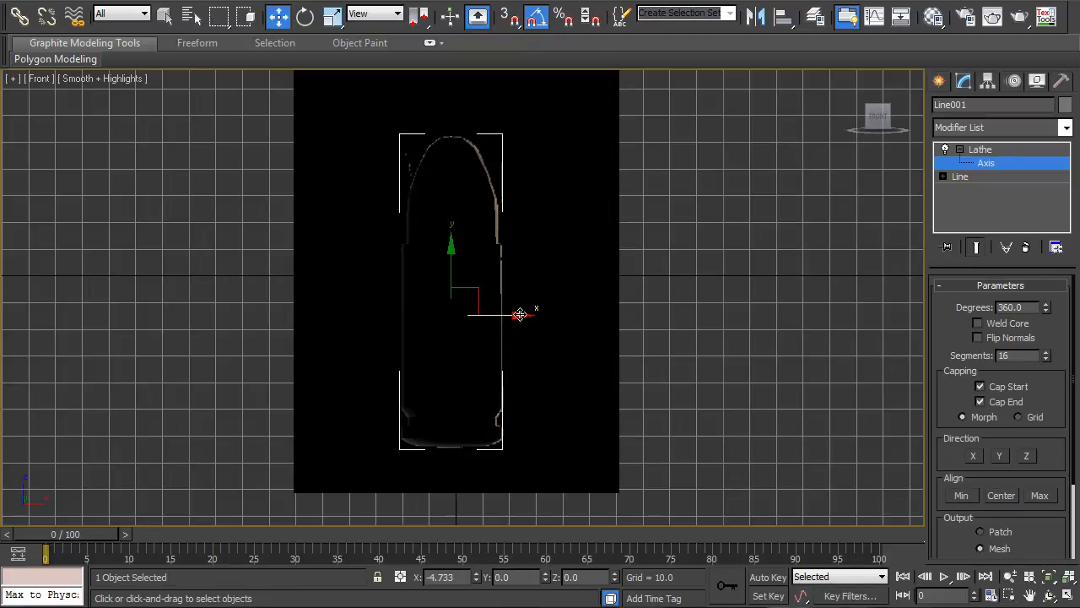
pyautogui.moveTo(519, 315); pyautogui.dragTo(494, 319)
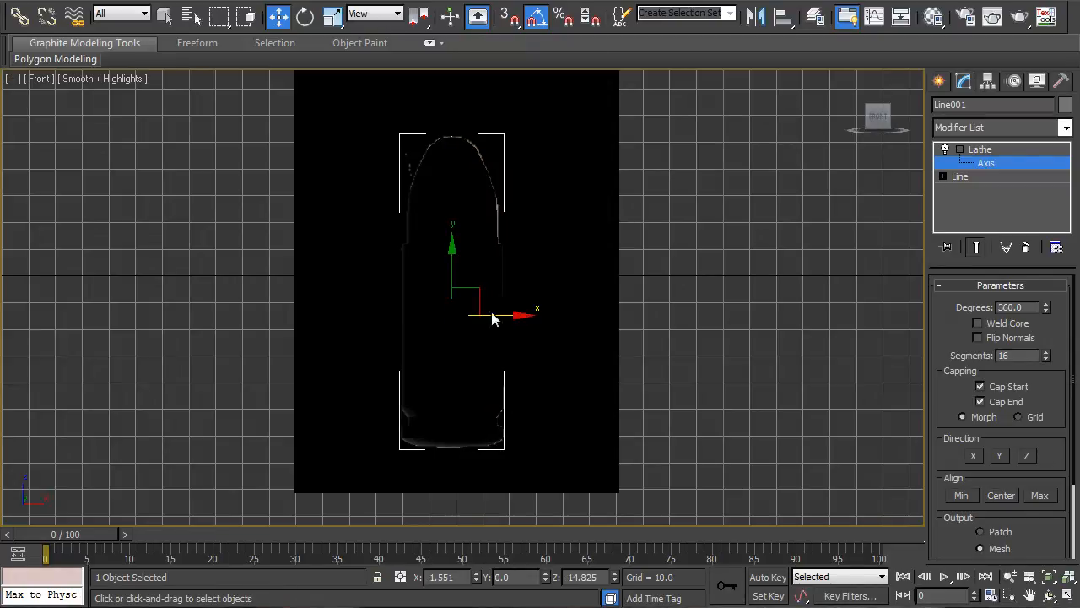
pyautogui.moveTo(523, 315)
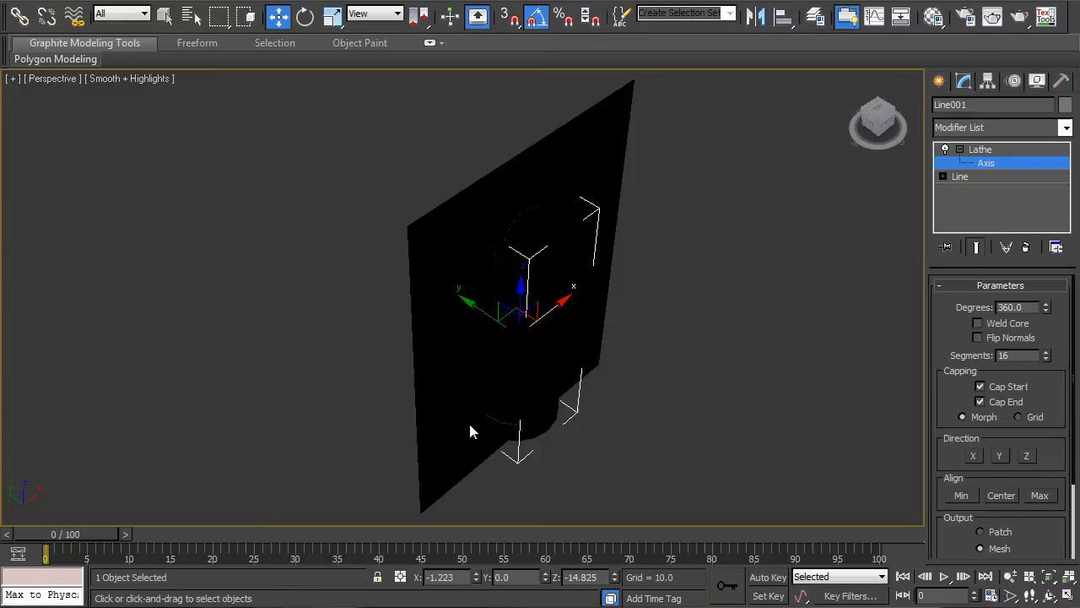
# Hide the reference plane, enable Flip Normals on the Lathe, and inspect the shading
pyautogui.rightClick(472, 430)
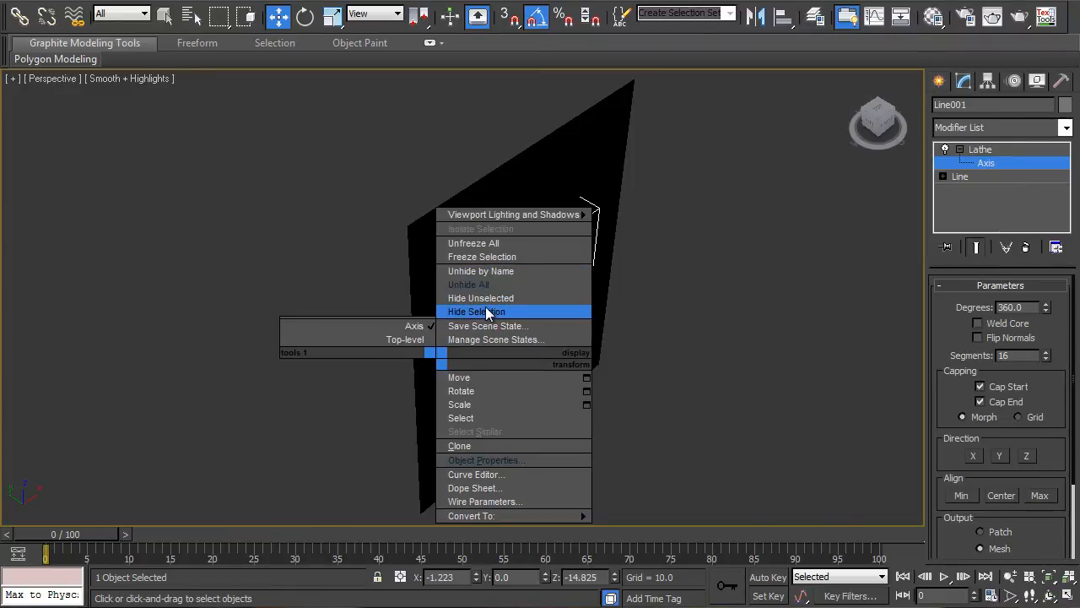
pyautogui.click(476, 311)
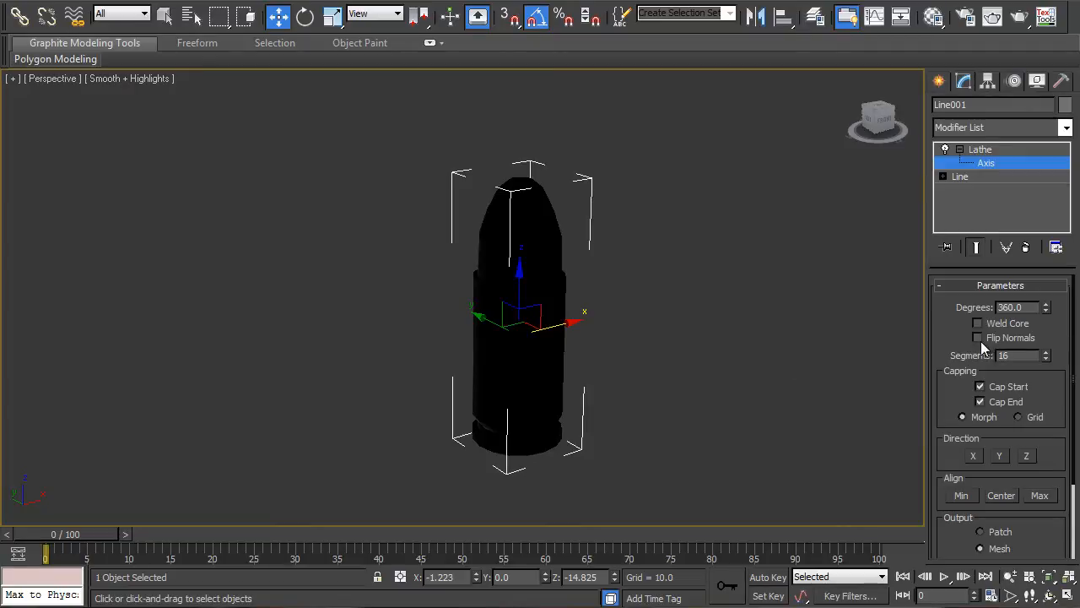
pyautogui.click(979, 338)
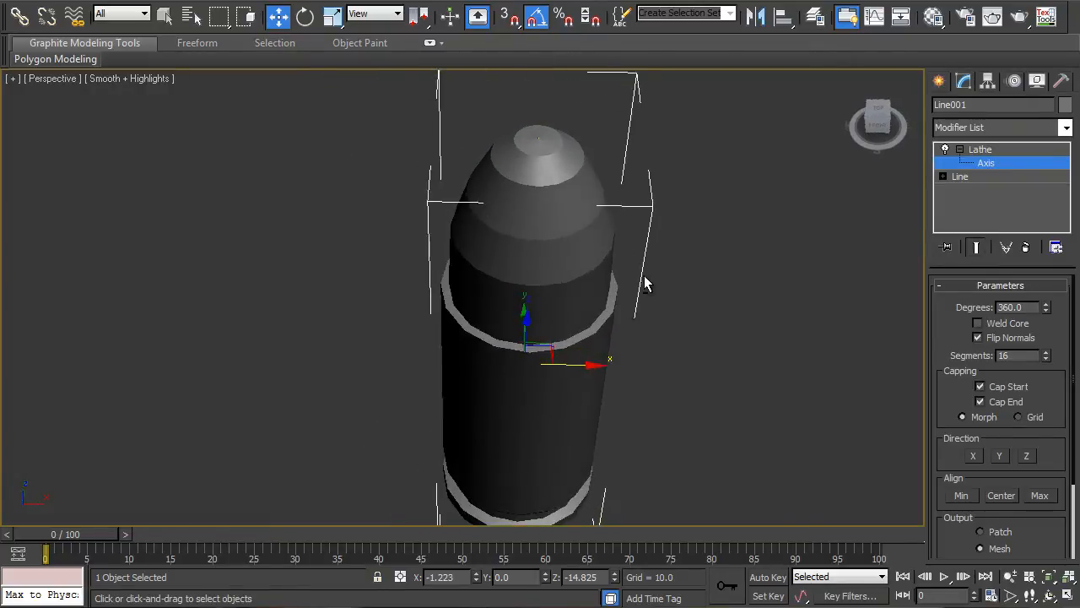
pyautogui.moveTo(645, 283); pyautogui.dragTo(682, 287)
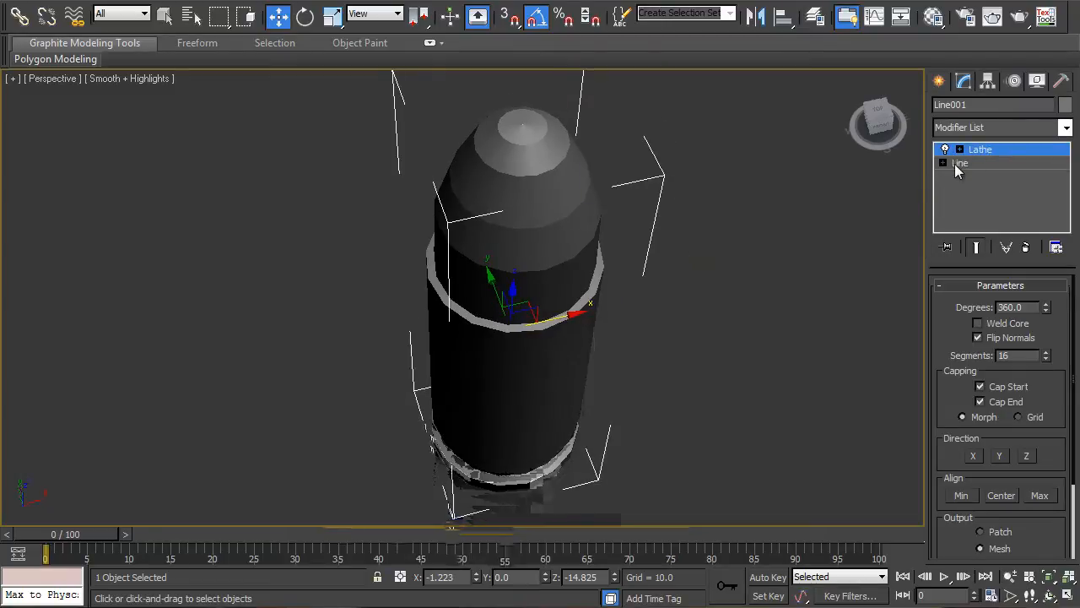
# Select the Lathe level and collapse the stack into an editable mesh
pyautogui.click(980, 150)
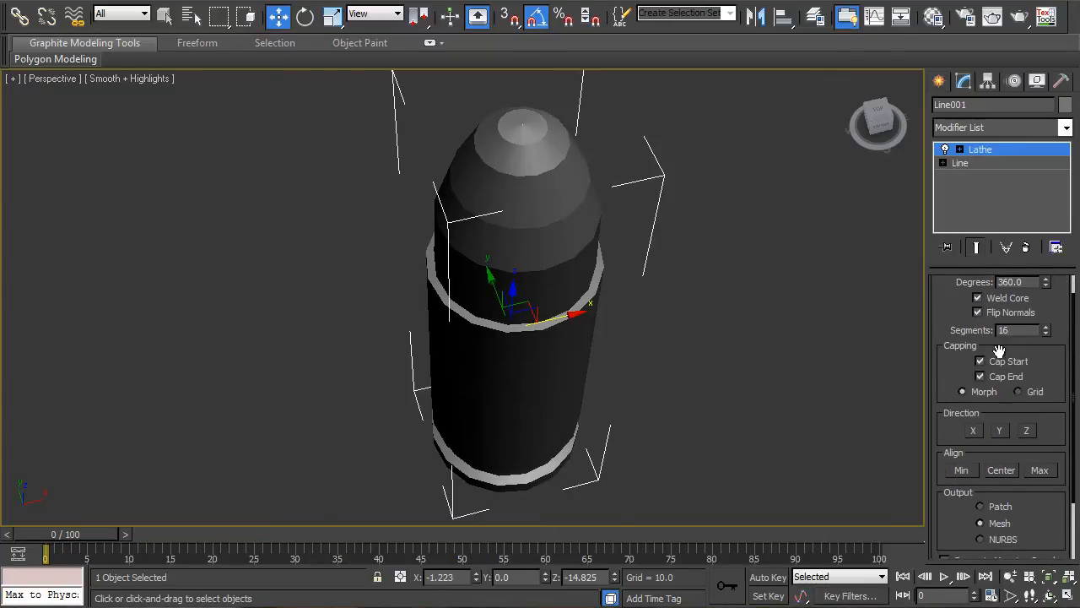
pyautogui.moveTo(957, 377)
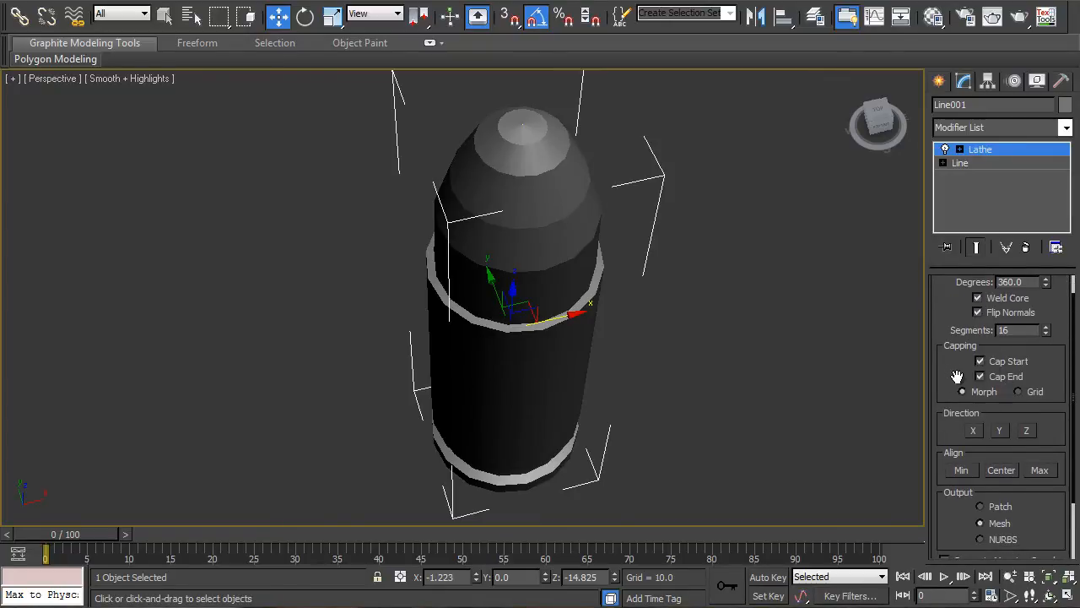
pyautogui.rightClick(980, 149)
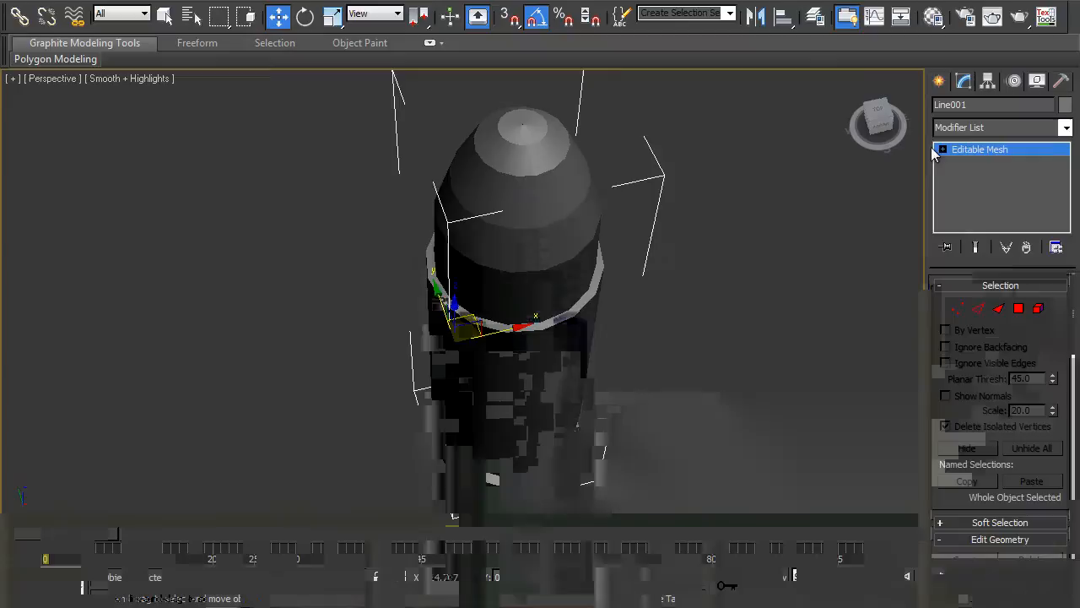
# Convert the Editable Mesh to Editable Poly and expand its sub-object levels
pyautogui.rightClick(980, 148)
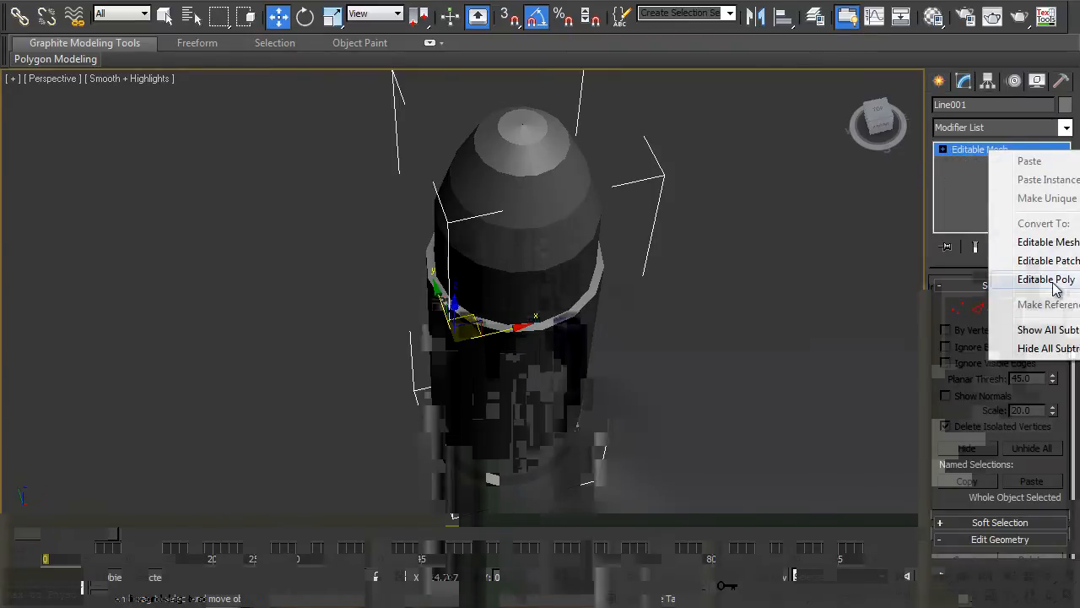
pyautogui.click(1047, 279)
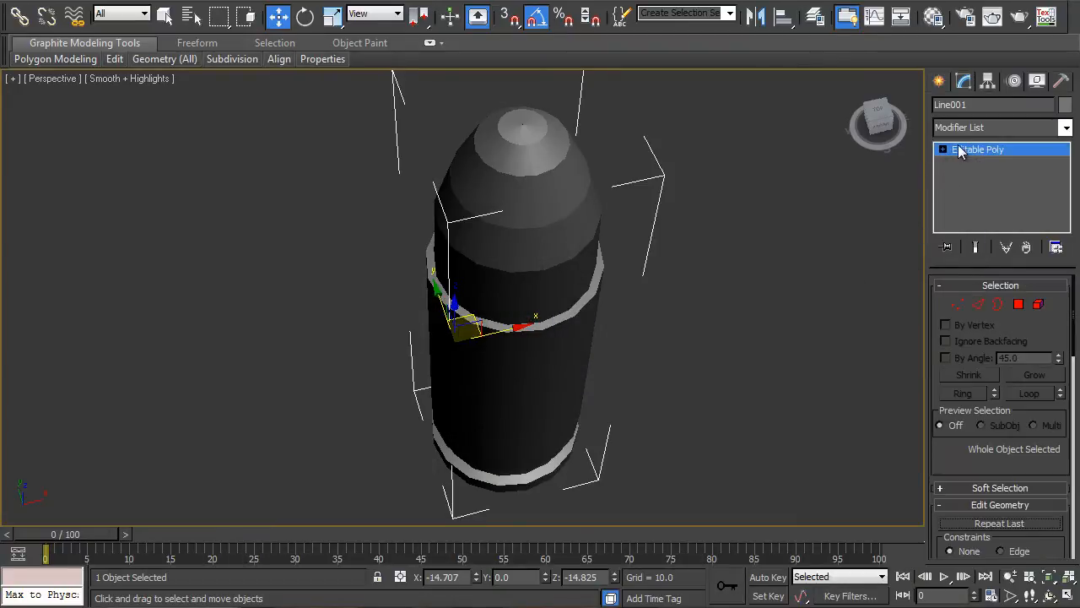
pyautogui.click(943, 149)
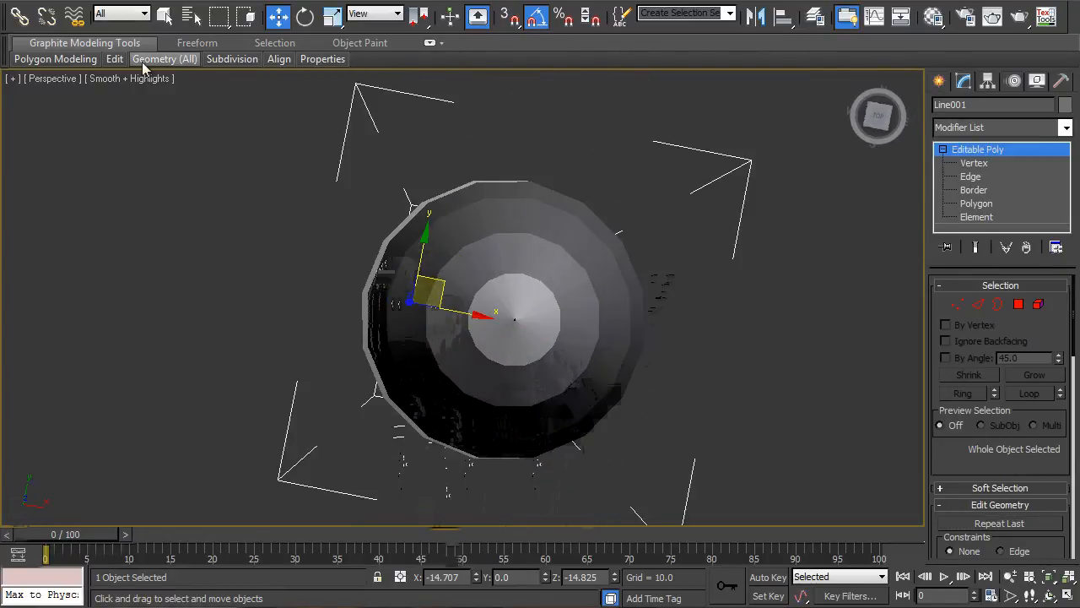
# Turn on Edged Faces and enter Vertex level to pick the 16 tip vertices
pyautogui.click(131, 78)
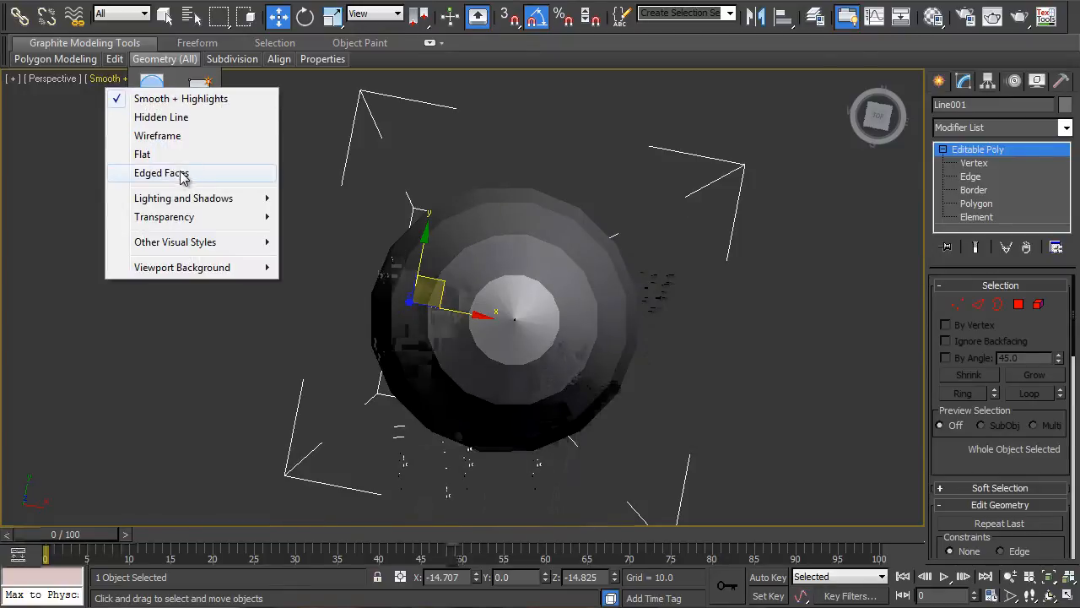
pyautogui.click(162, 172)
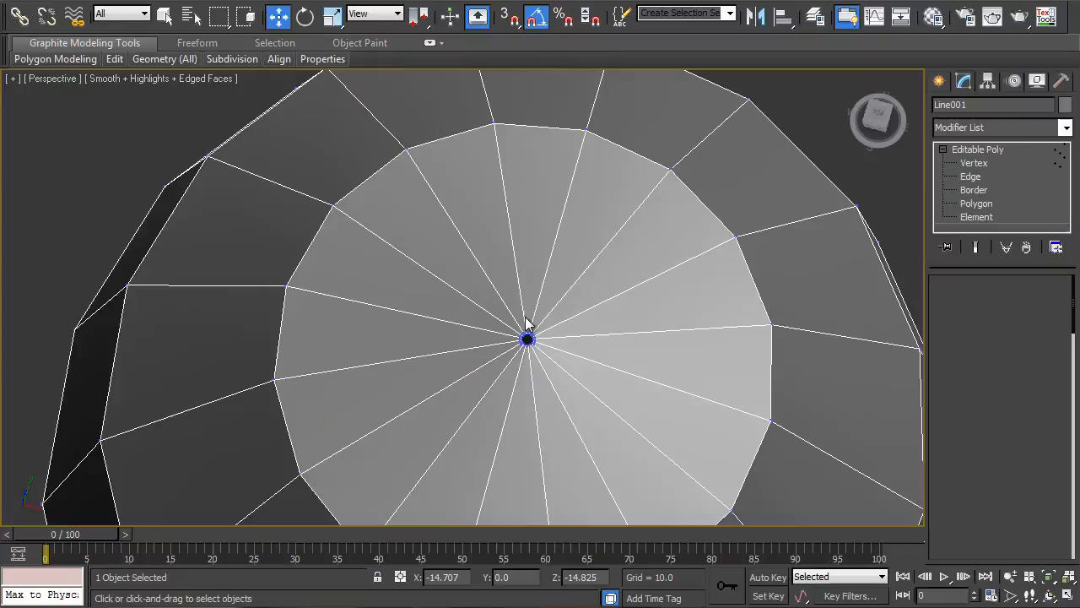
pyautogui.click(974, 163)
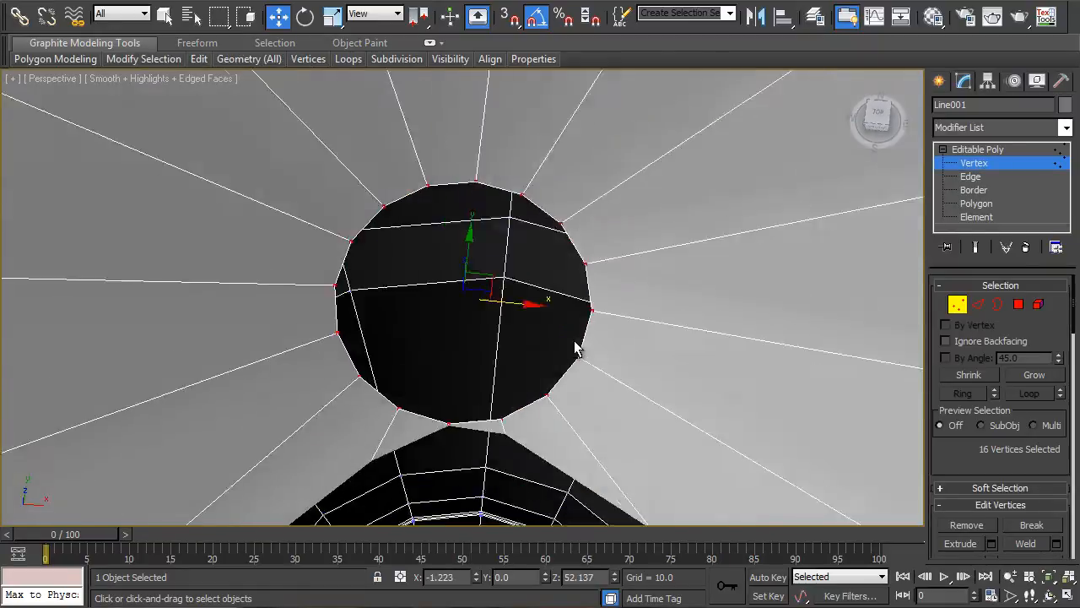
pyautogui.scroll(-3)
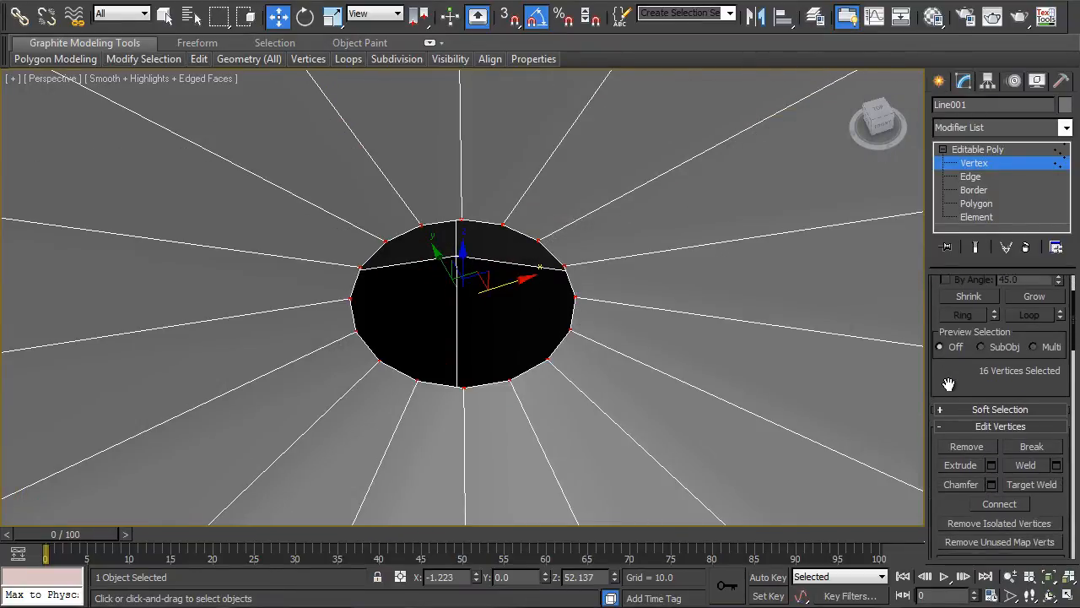
# Cap the 16-edge border at the bullet's tip in Border mode, then exit sub-object mode
pyautogui.click(974, 189)
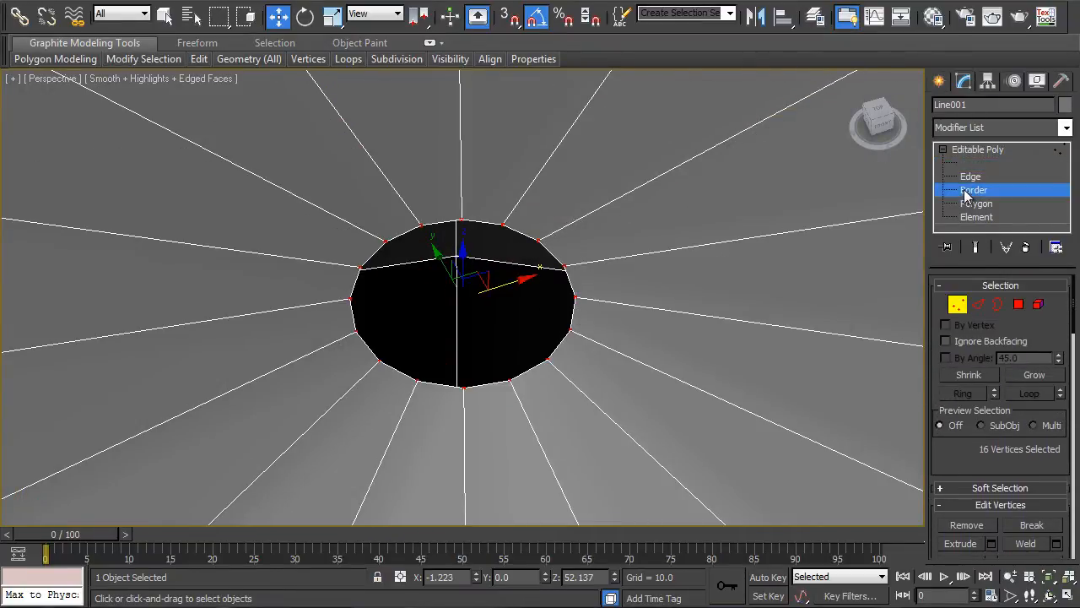
pyautogui.click(974, 190)
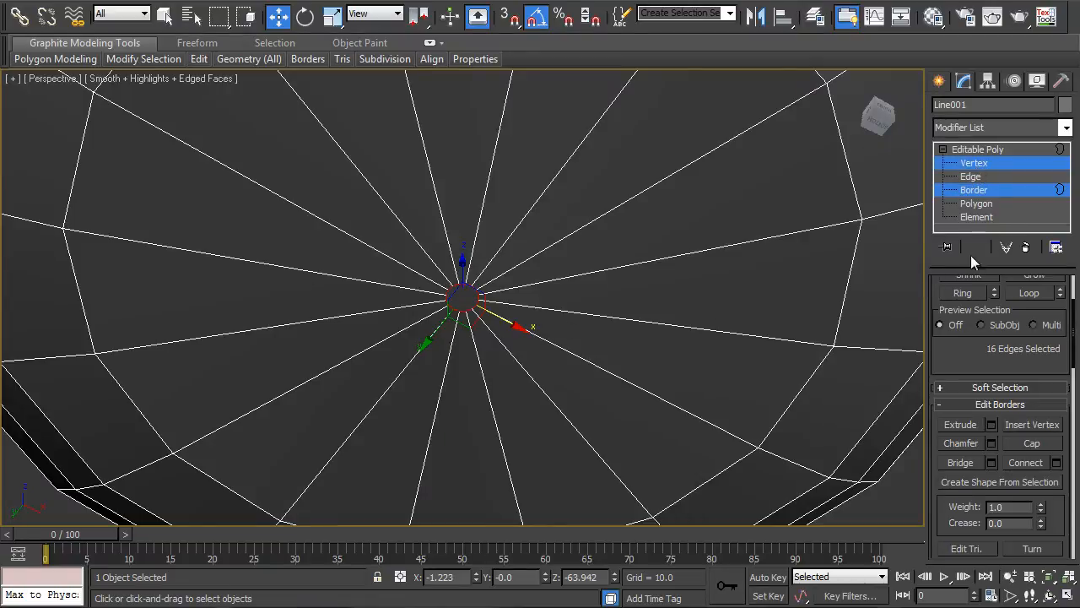
pyautogui.click(973, 189)
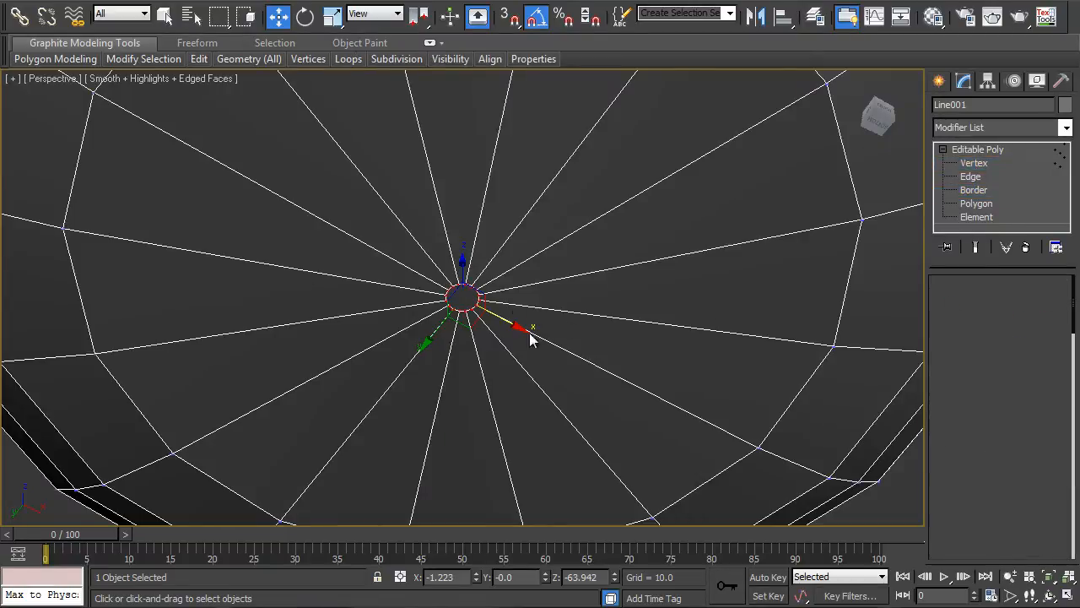
pyautogui.click(974, 163)
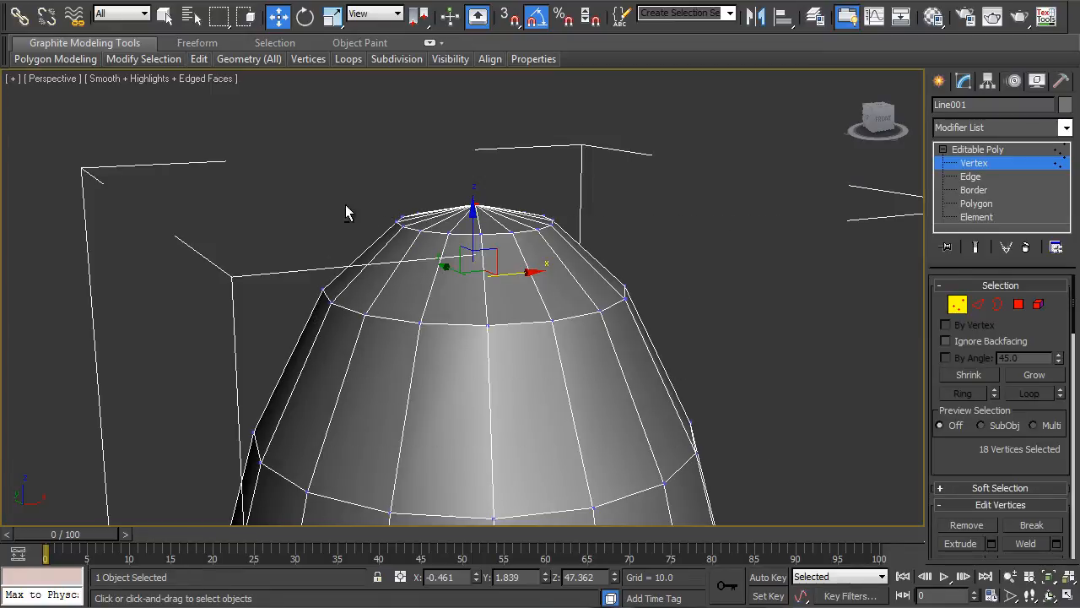
pyautogui.moveTo(722, 568)
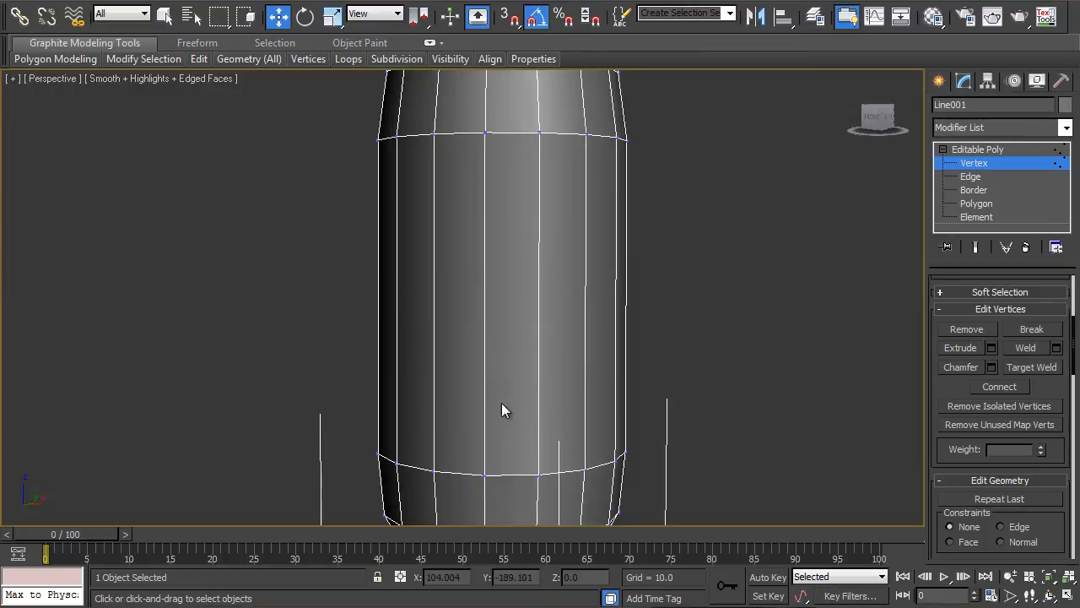
# Drag across the bullet in the viewport while finishing the vertex weld
pyautogui.moveTo(506, 410); pyautogui.dragTo(493, 273)
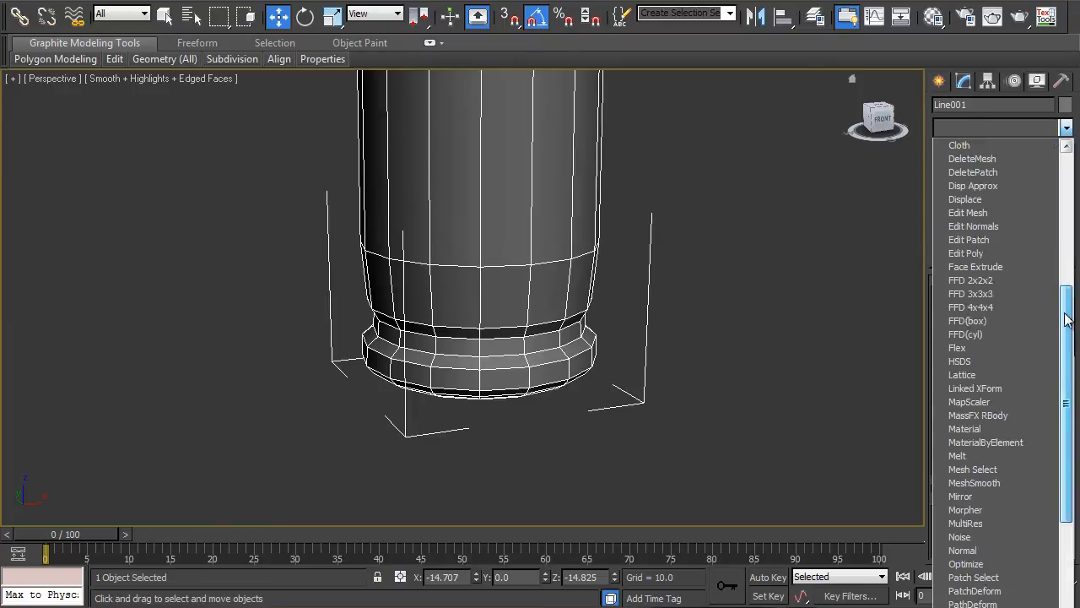
# Apply MeshSmooth to the bullet, then toggle Edged Faces off and back on
pyautogui.click(974, 482)
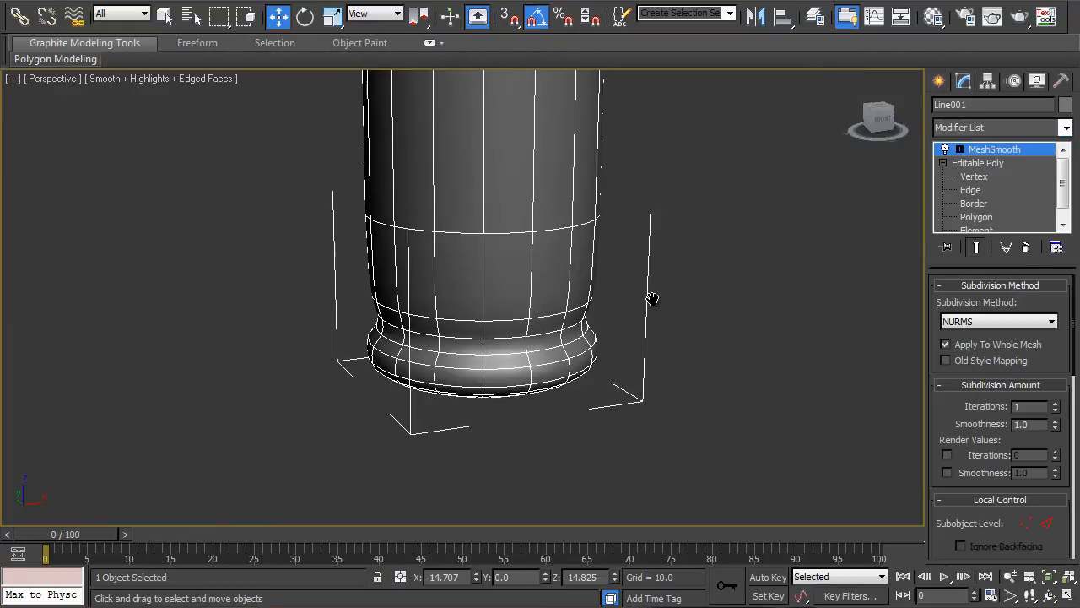
pyautogui.click(161, 77)
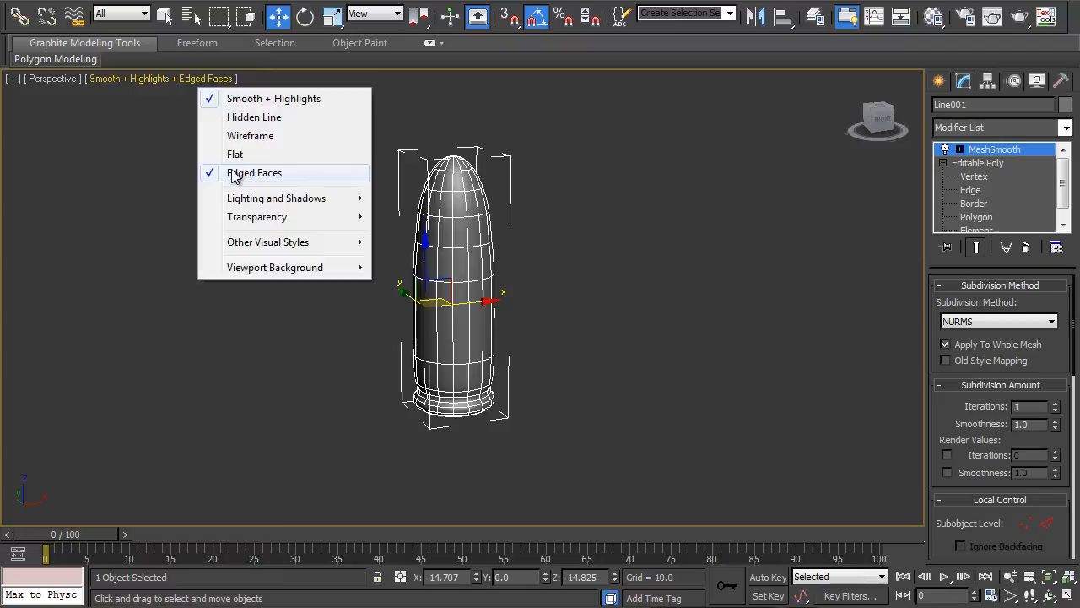
pyautogui.click(254, 172)
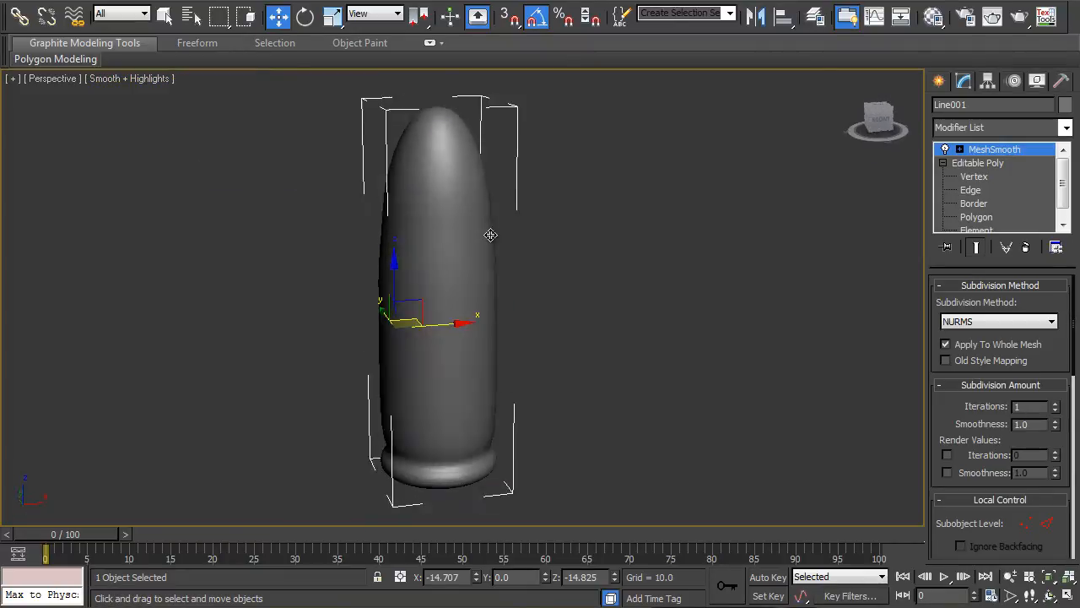
pyautogui.click(129, 79)
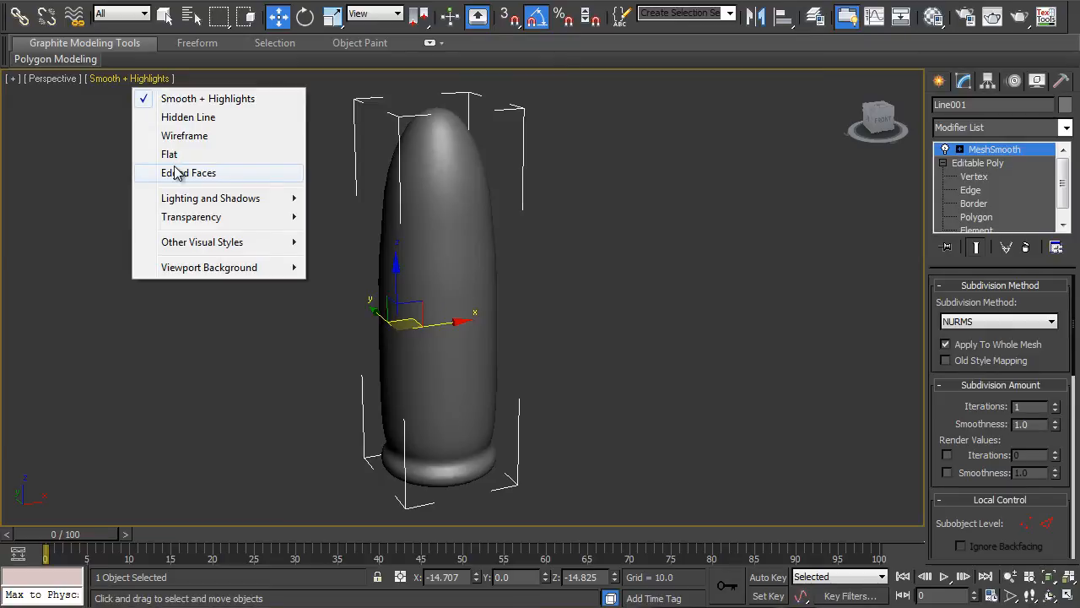
pyautogui.click(190, 172)
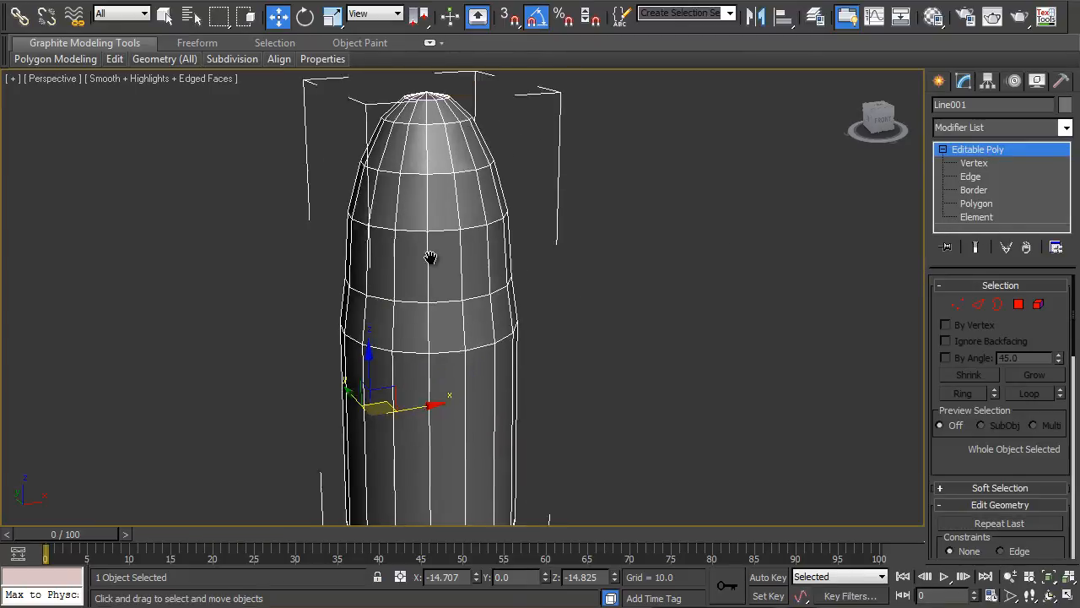
# At Edge level, loop-select the 16 edges around the bullet's base groove
pyautogui.scroll(3)
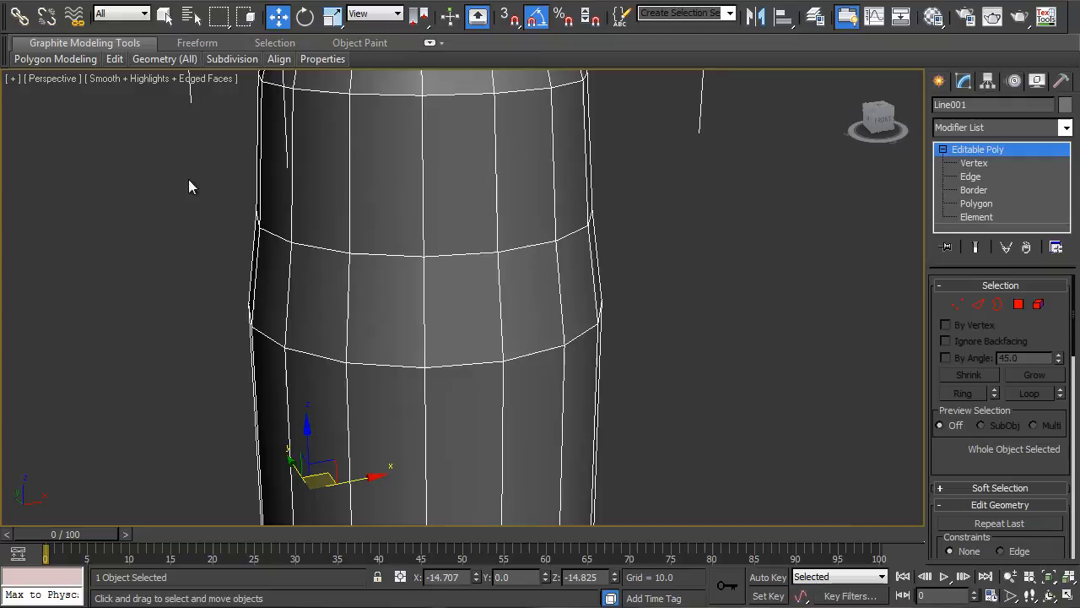
pyautogui.moveTo(244, 260)
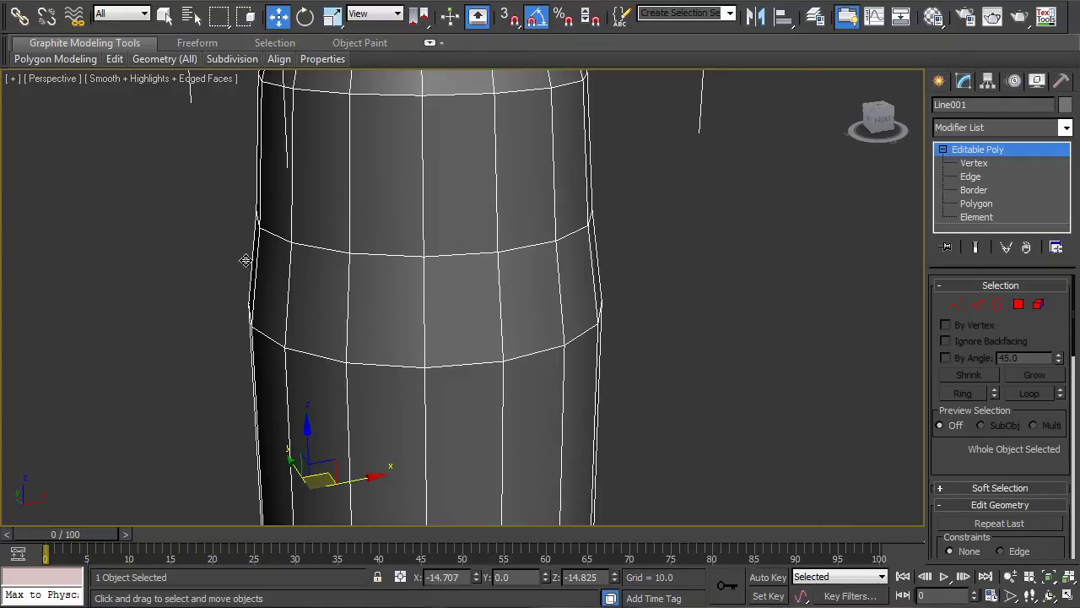
pyautogui.click(971, 176)
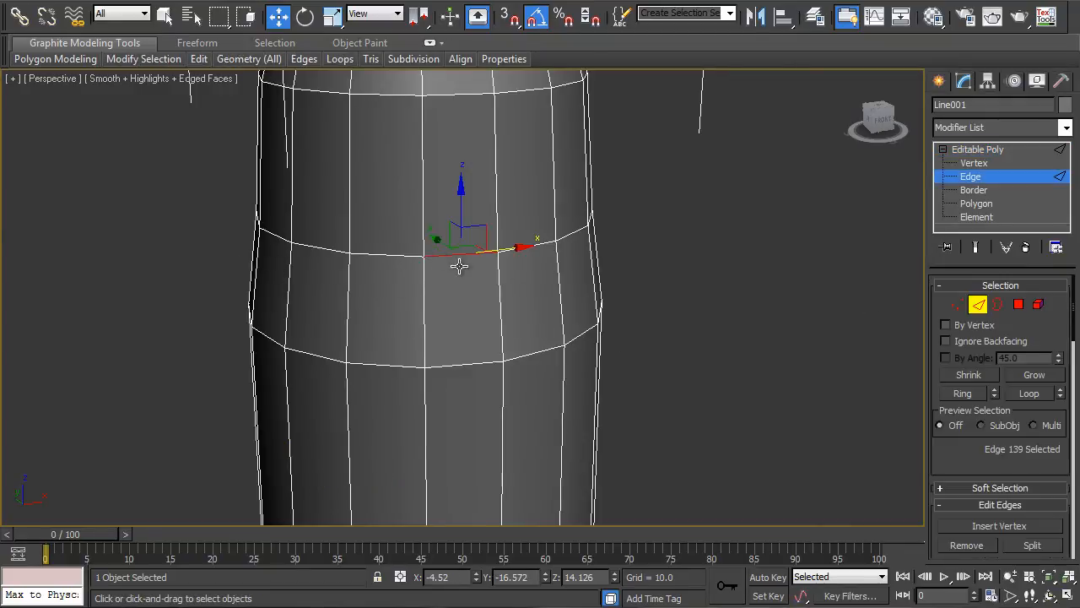
pyautogui.click(1029, 393)
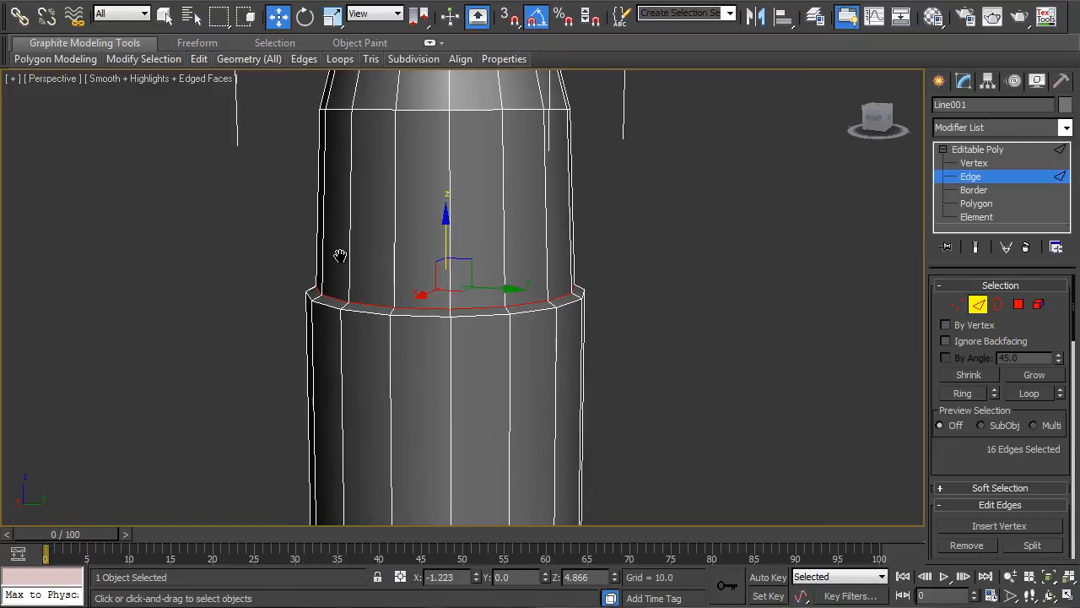
pyautogui.moveTo(355, 277)
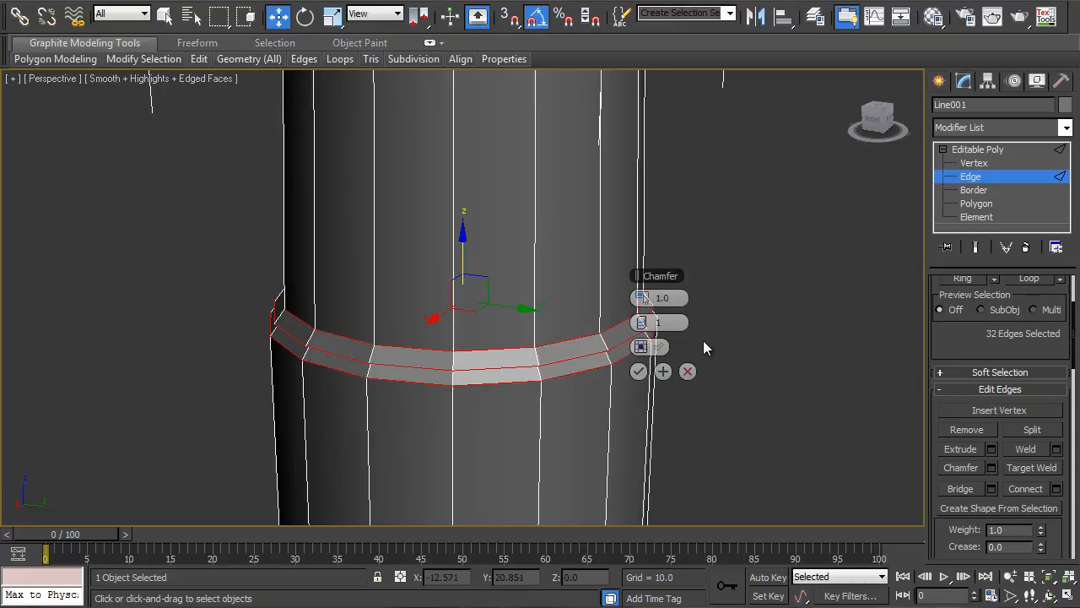
# Chamfer the groove edge ring with an Edge Chamfer Amount of about 1.0
pyautogui.moveTo(659, 297); pyautogui.dragTo(659, 304)
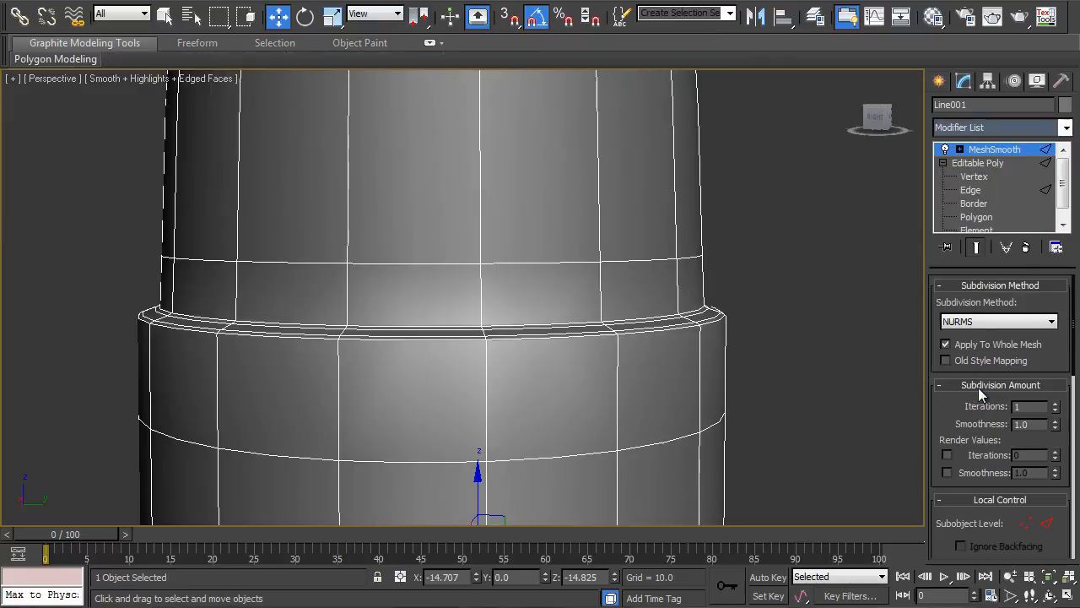
pyautogui.moveTo(676, 201)
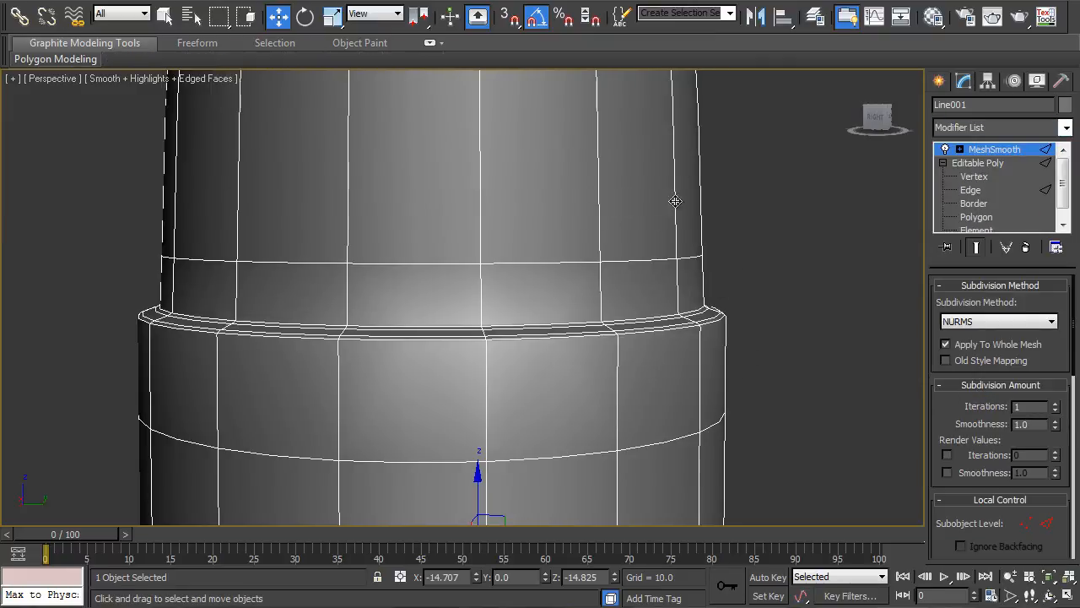
# Deselect the bullet to view the smoothed mesh with its crisp groove
pyautogui.click(205, 78)
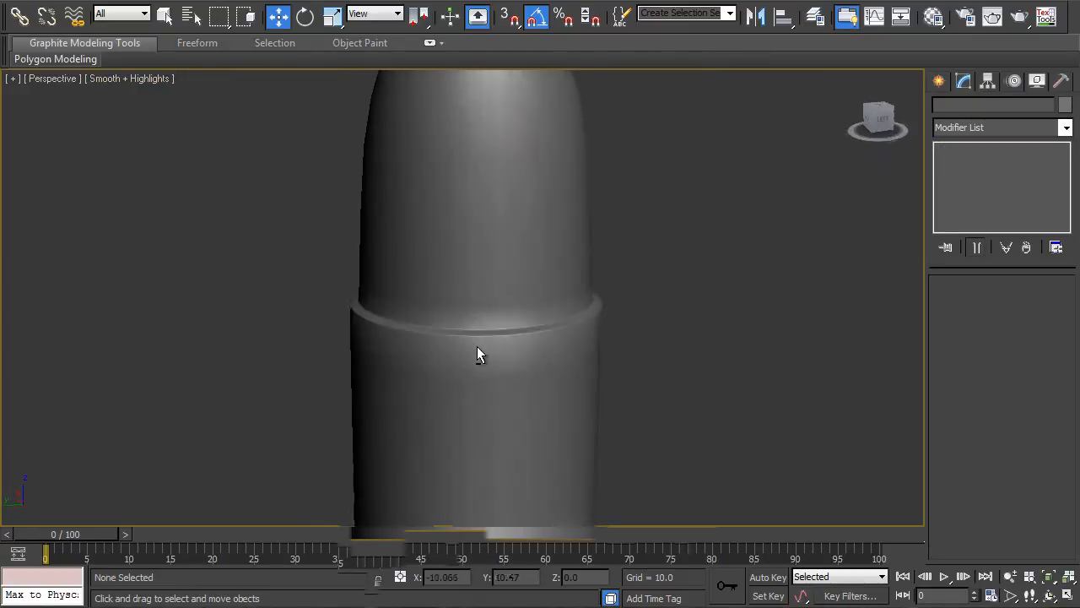
pyautogui.moveTo(477, 353); pyautogui.dragTo(574, 376)
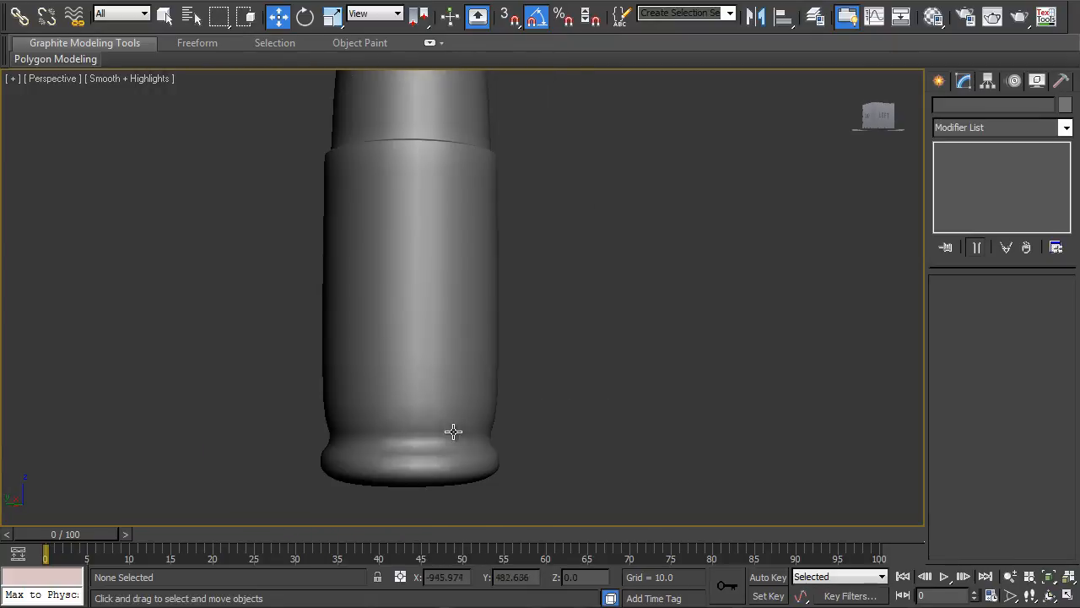
pyautogui.moveTo(453, 432); pyautogui.dragTo(576, 378)
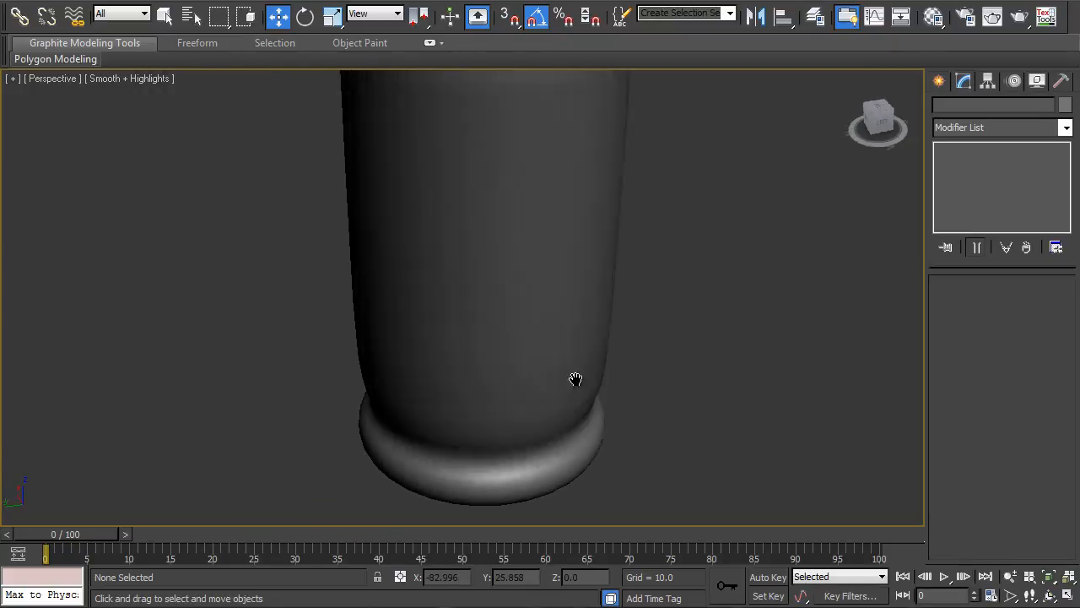
pyautogui.moveTo(575, 378); pyautogui.dragTo(518, 344)
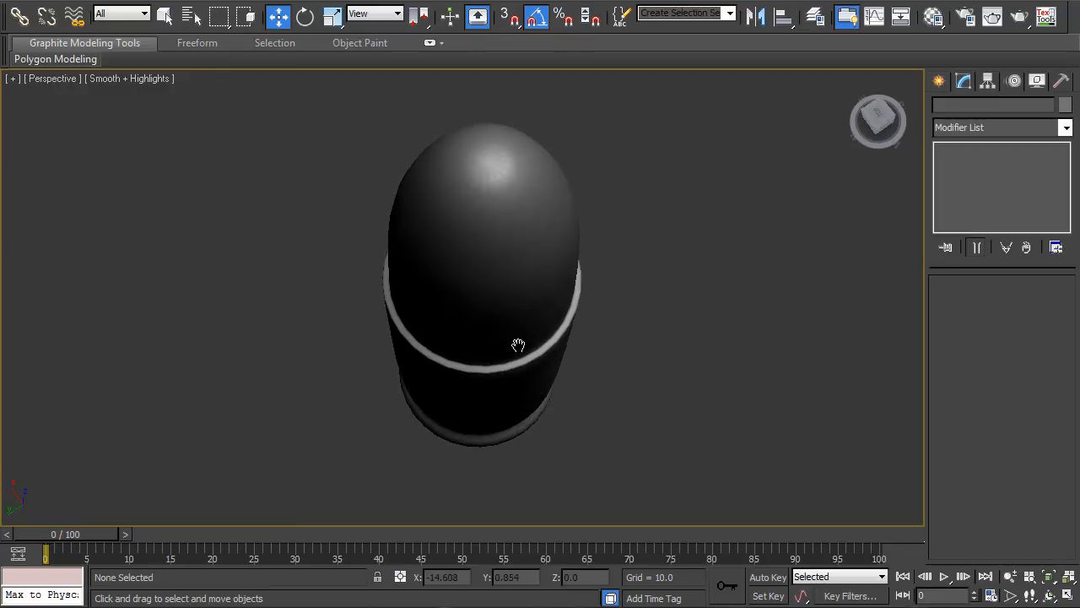
pyautogui.moveTo(519, 345); pyautogui.dragTo(517, 301)
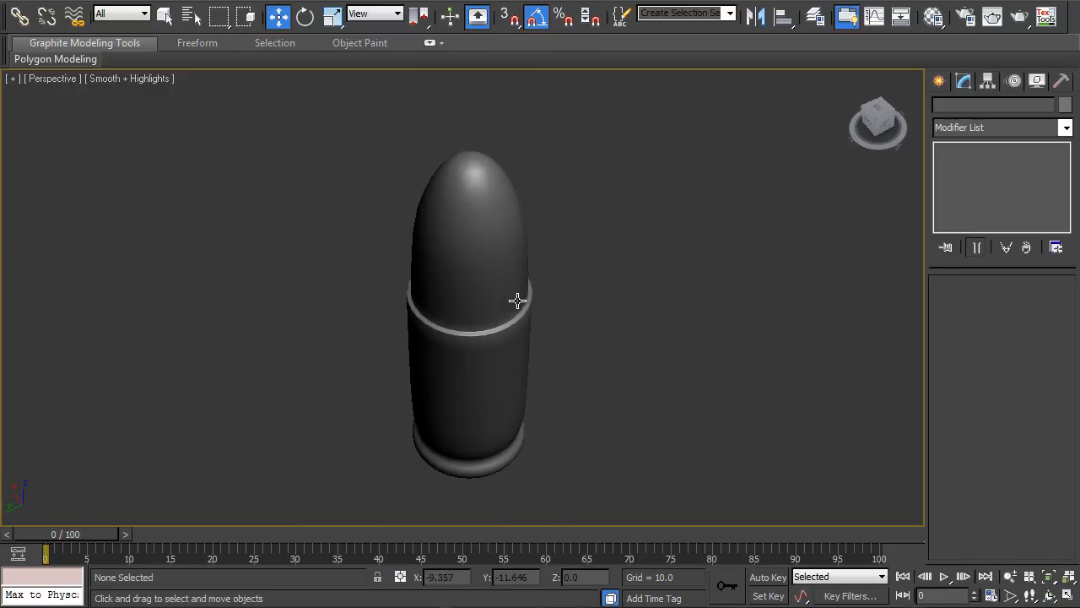